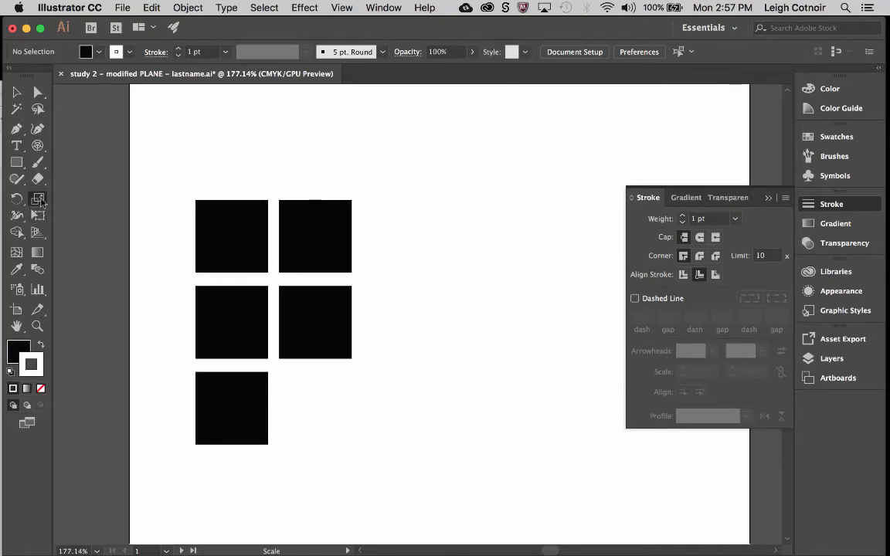
pyautogui.moveTo(37, 198)
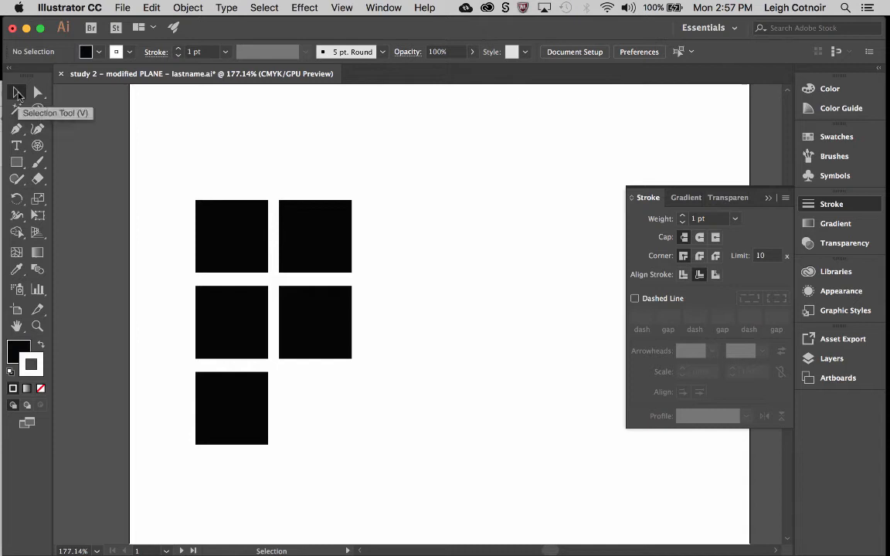
pyautogui.moveTo(284, 254)
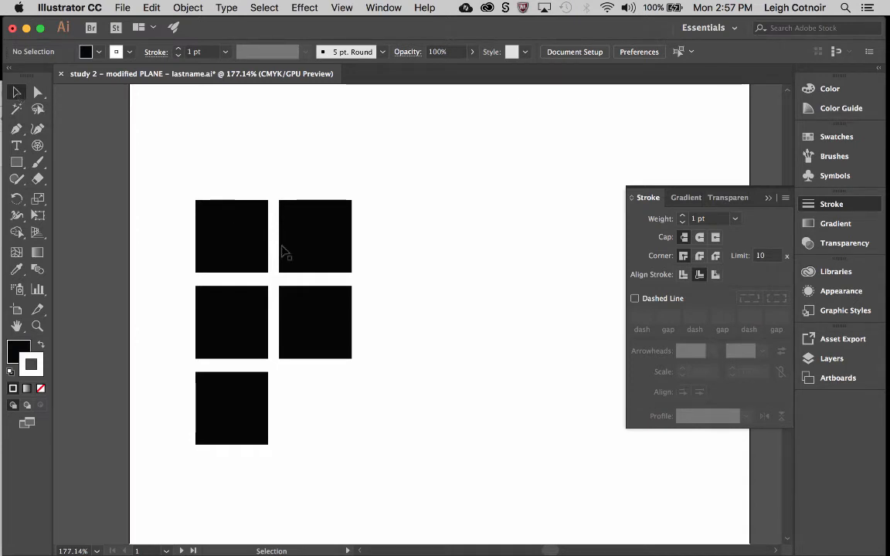
# - Stretch the top-right square into a wide rectangle, then restore its square shape
pyautogui.click(315, 236)
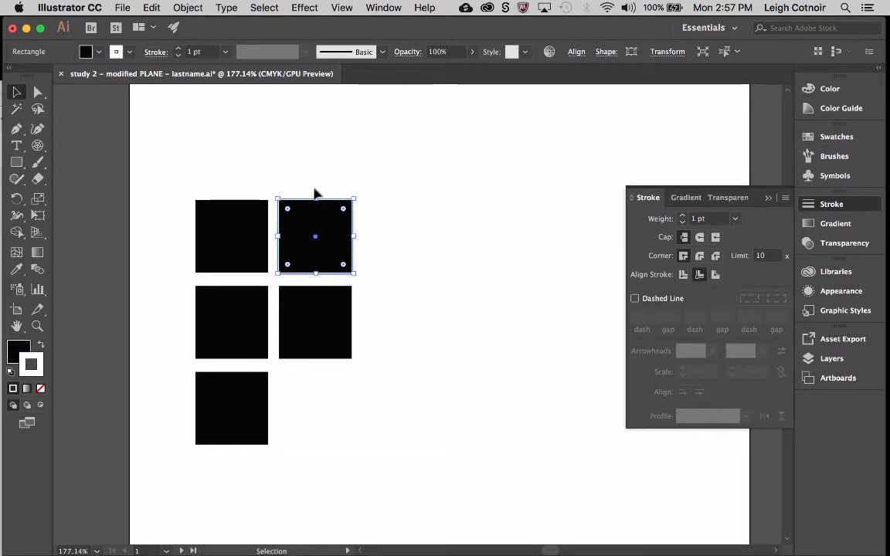
pyautogui.moveTo(355, 198)
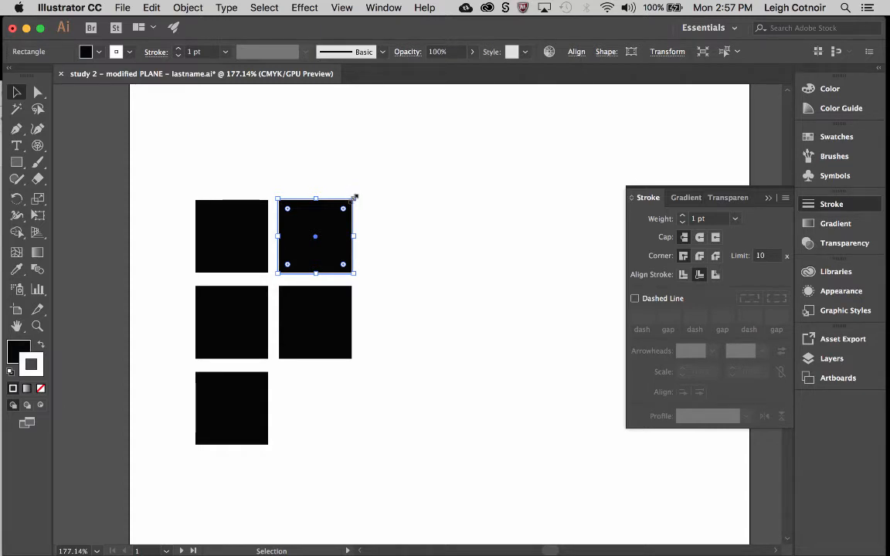
pyautogui.moveTo(358, 220)
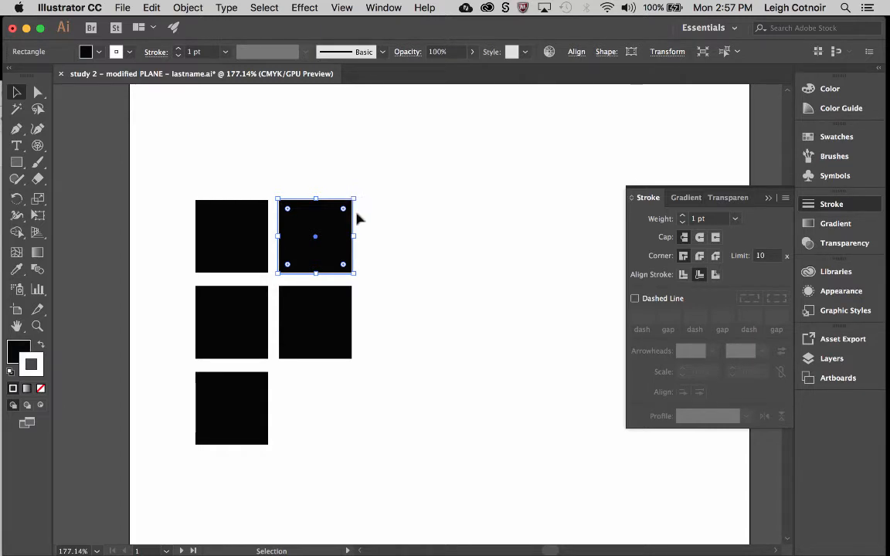
pyautogui.moveTo(377, 239)
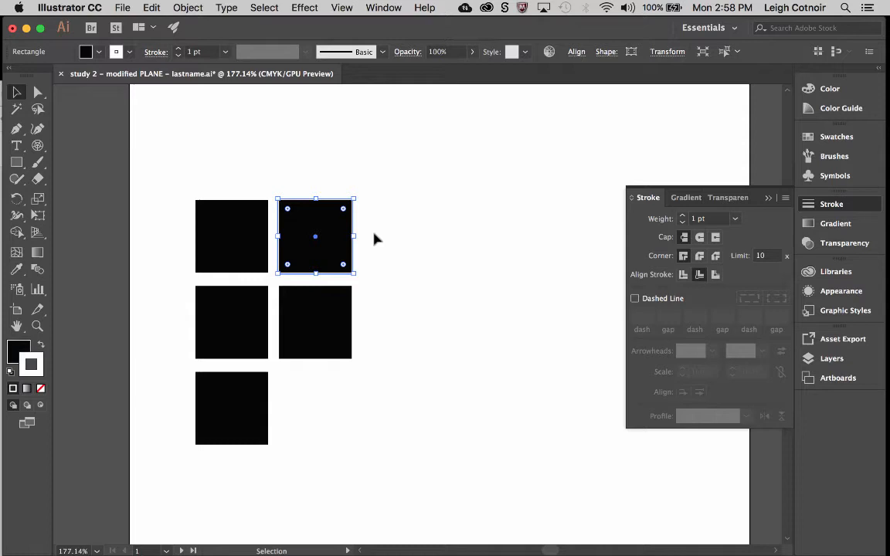
pyautogui.moveTo(352, 197)
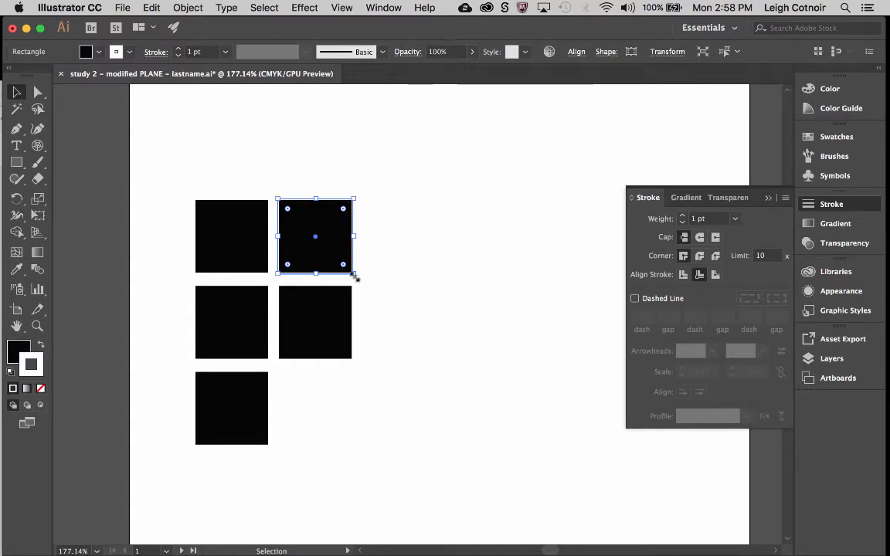
pyautogui.moveTo(355, 238)
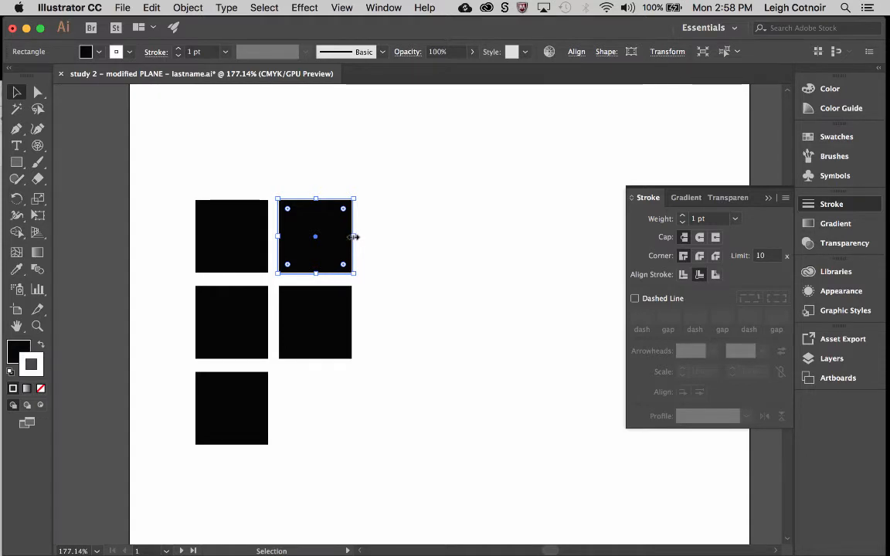
pyautogui.moveTo(355, 238); pyautogui.dragTo(532, 249)
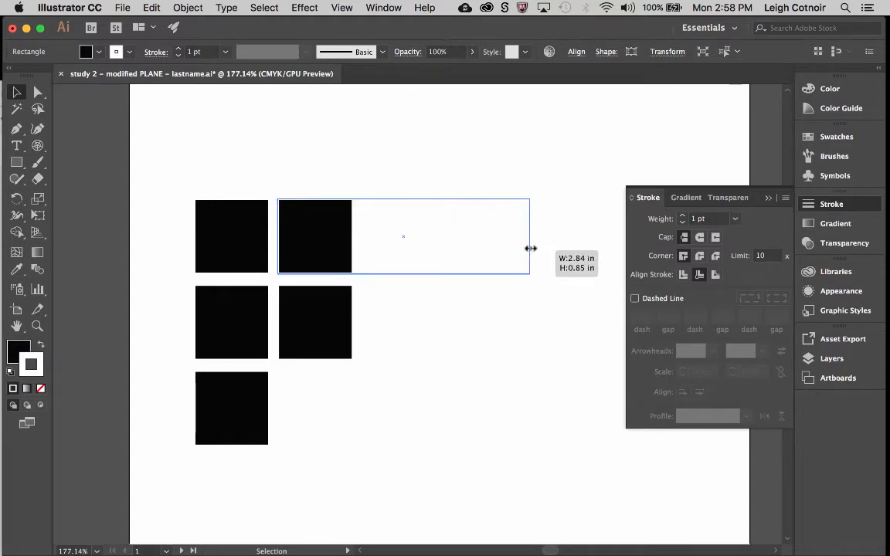
pyautogui.moveTo(530, 236); pyautogui.dragTo(525, 236)
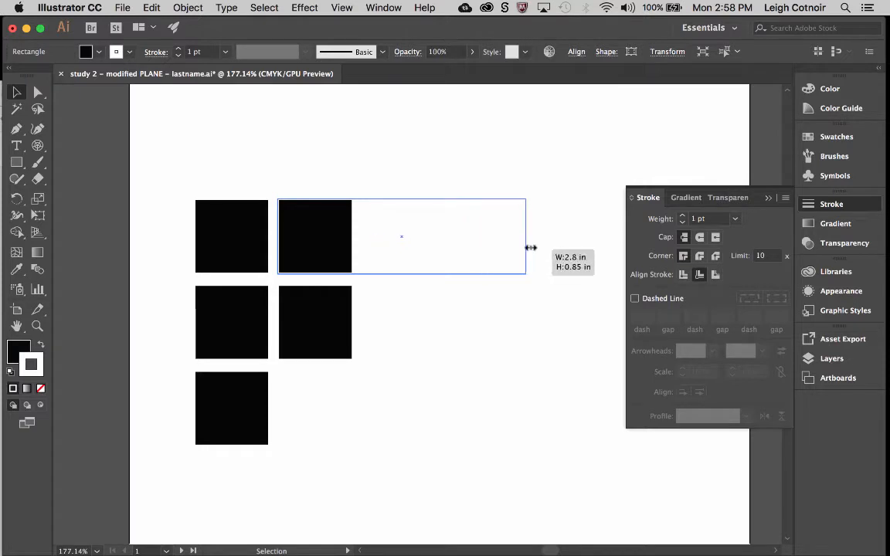
pyautogui.moveTo(525, 236); pyautogui.dragTo(477, 247)
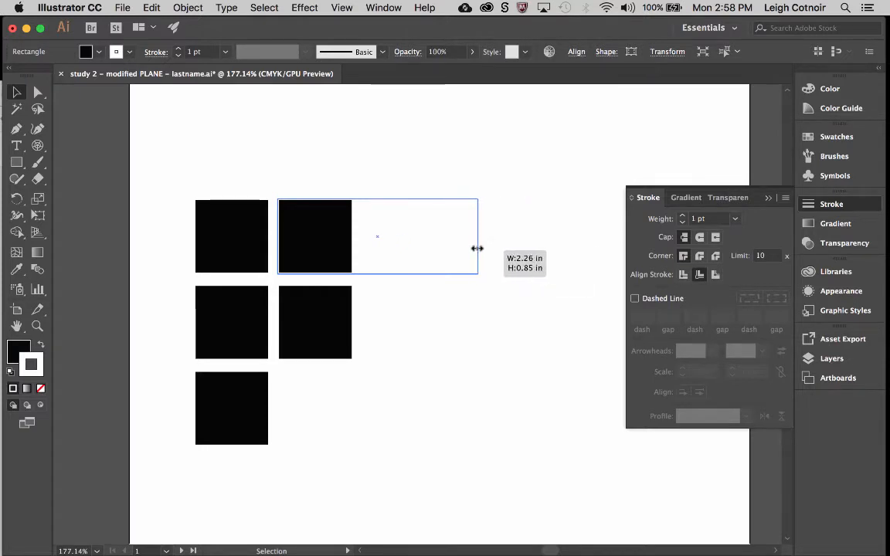
pyautogui.moveTo(477, 249); pyautogui.dragTo(530, 245)
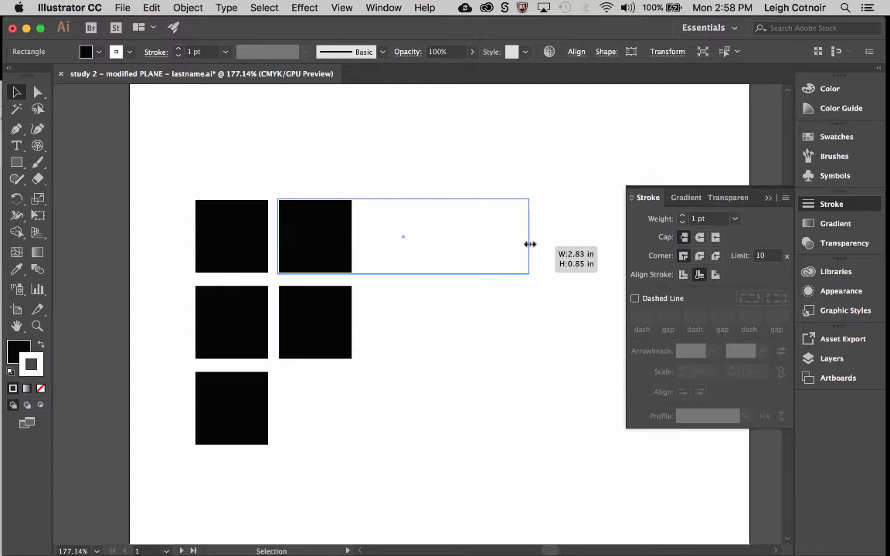
pyautogui.moveTo(528, 245); pyautogui.dragTo(467, 244)
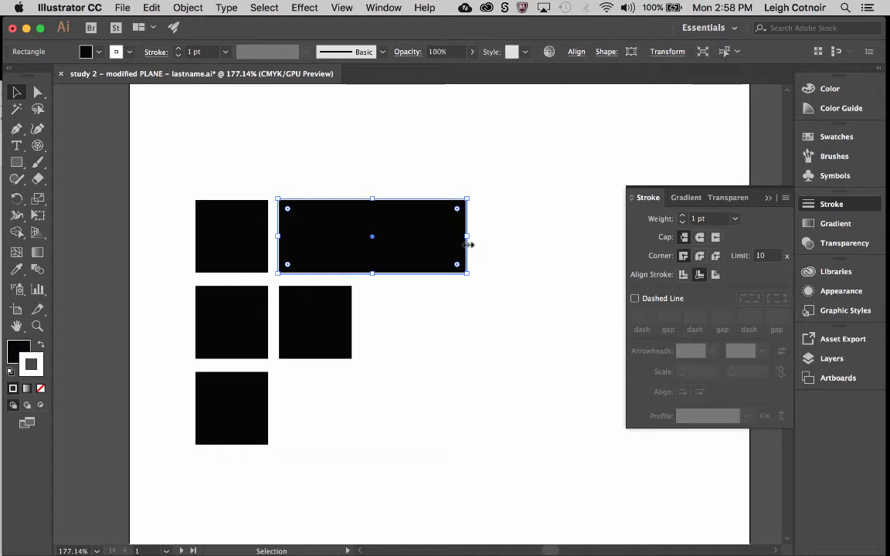
pyautogui.moveTo(466, 238); pyautogui.dragTo(355, 238)
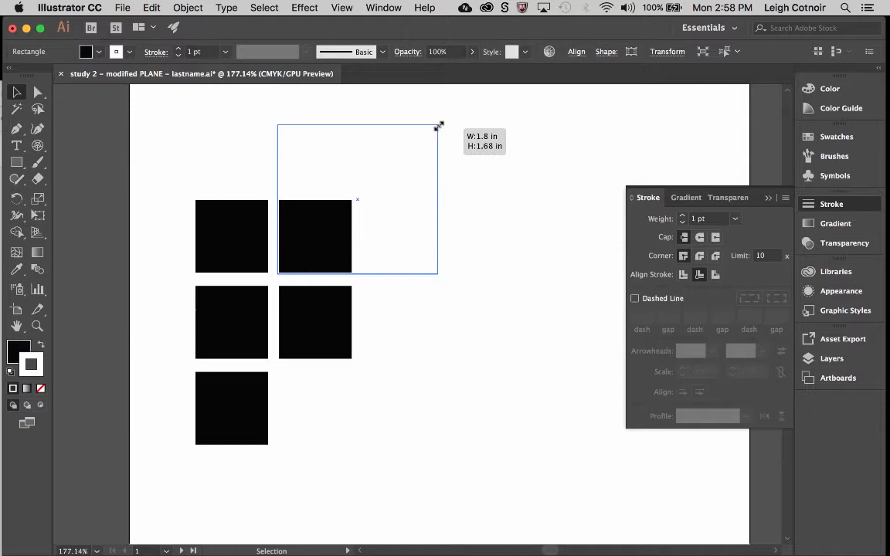
# - Enlarge the top-right square proportionally to about twice its size, then deselect it
pyautogui.moveTo(435, 127); pyautogui.dragTo(454, 105)
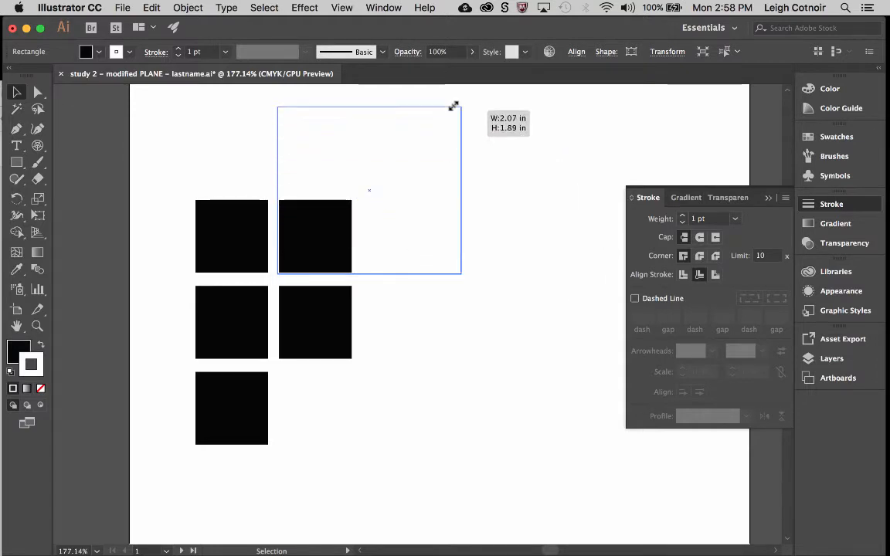
pyautogui.moveTo(455, 105); pyautogui.dragTo(524, 102)
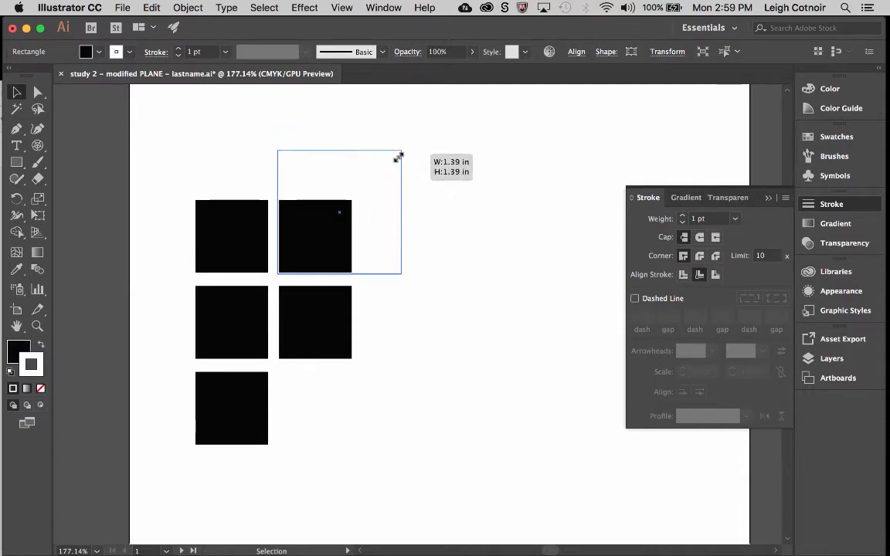
pyautogui.moveTo(399, 156); pyautogui.dragTo(448, 122)
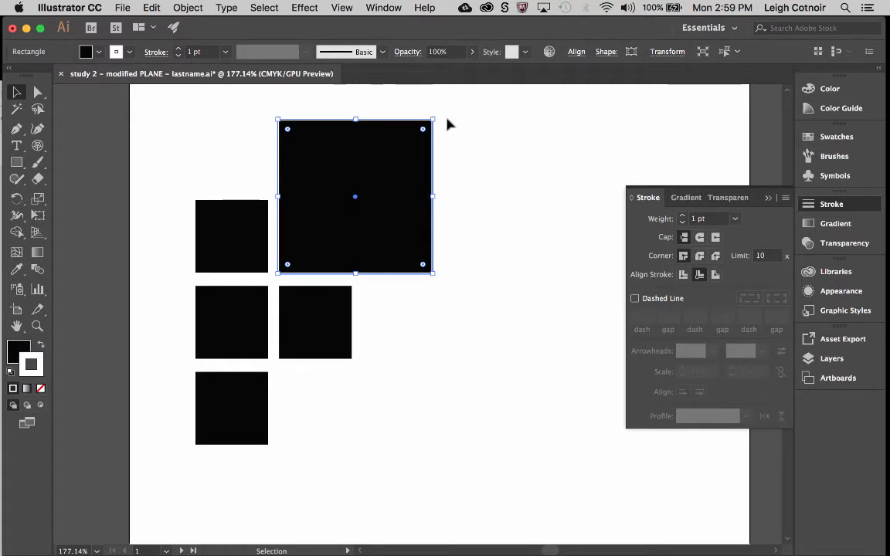
pyautogui.click(460, 163)
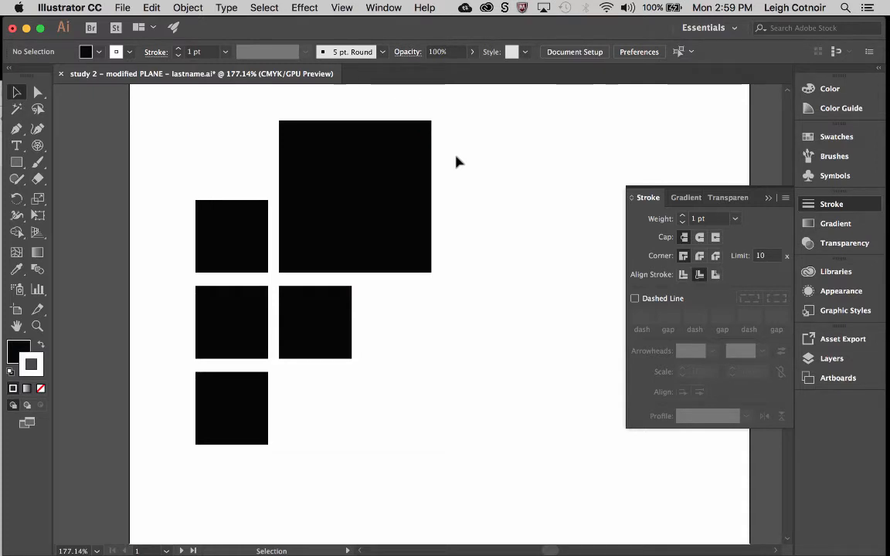
pyautogui.click(356, 196)
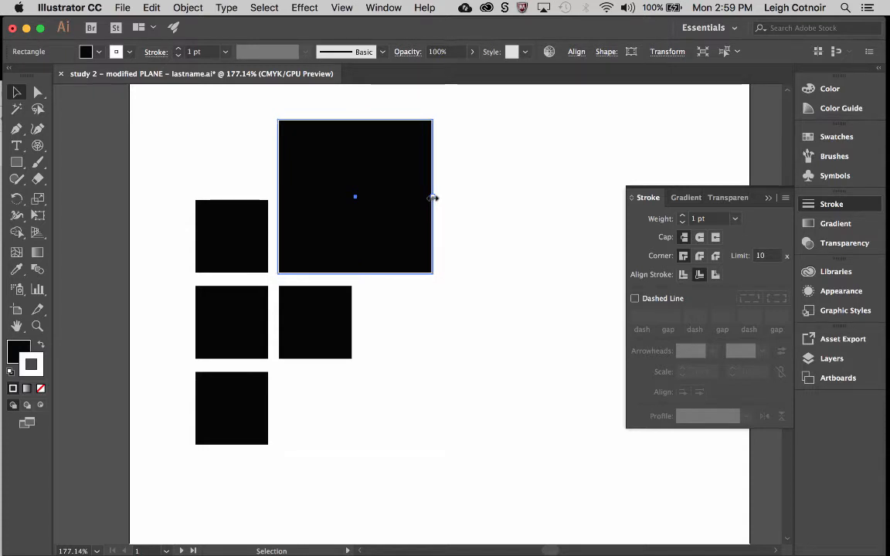
pyautogui.moveTo(433, 197); pyautogui.dragTo(482, 197)
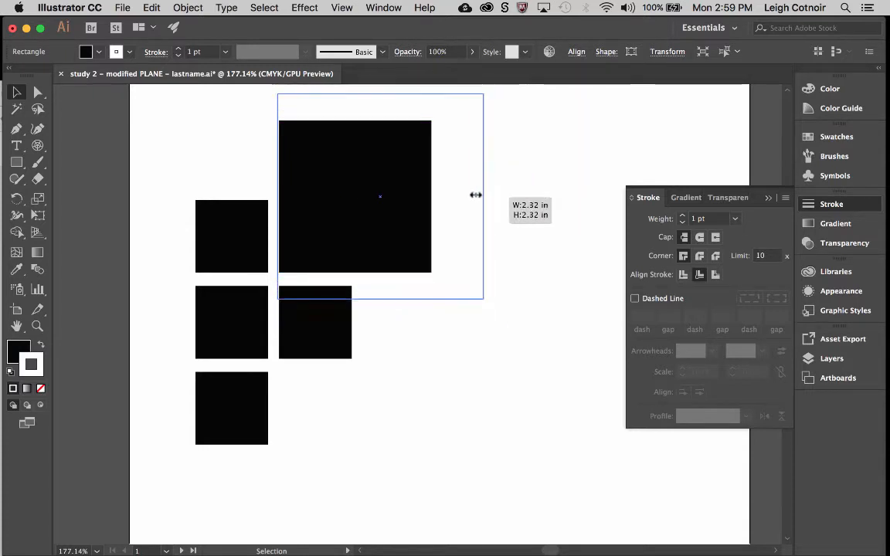
pyautogui.moveTo(475, 195); pyautogui.dragTo(533, 204)
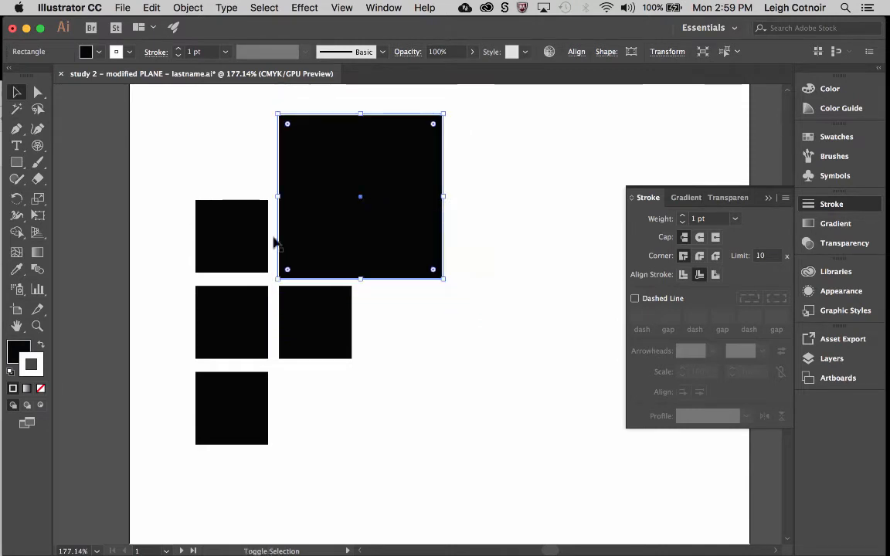
pyautogui.moveTo(481, 176)
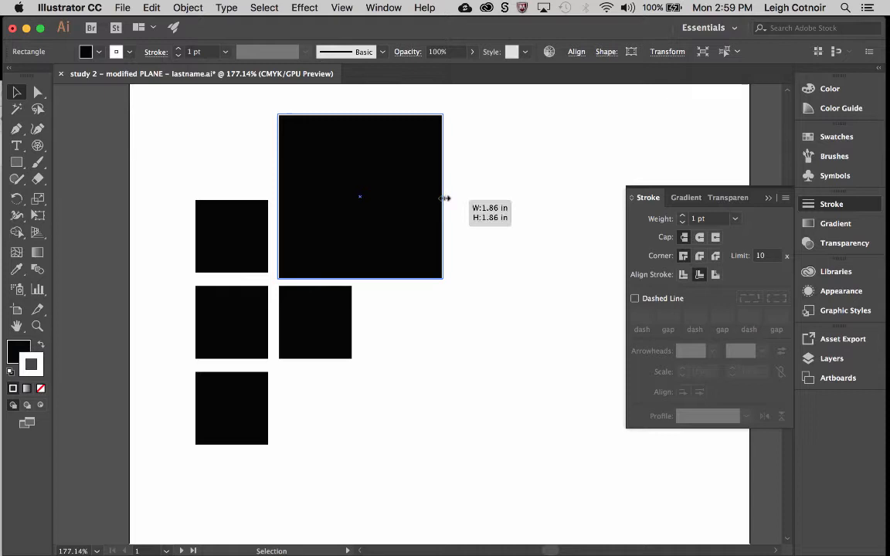
pyautogui.moveTo(445, 198); pyautogui.dragTo(550, 201)
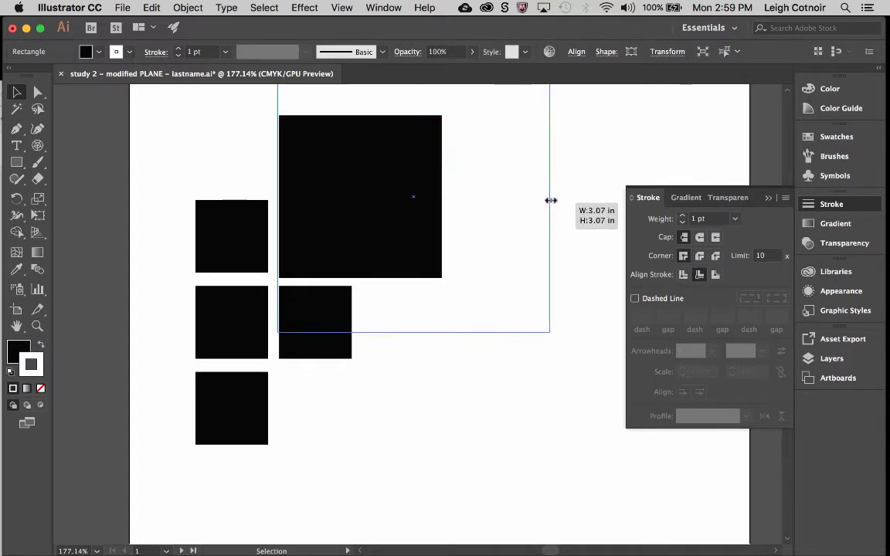
pyautogui.moveTo(550, 201); pyautogui.dragTo(518, 203)
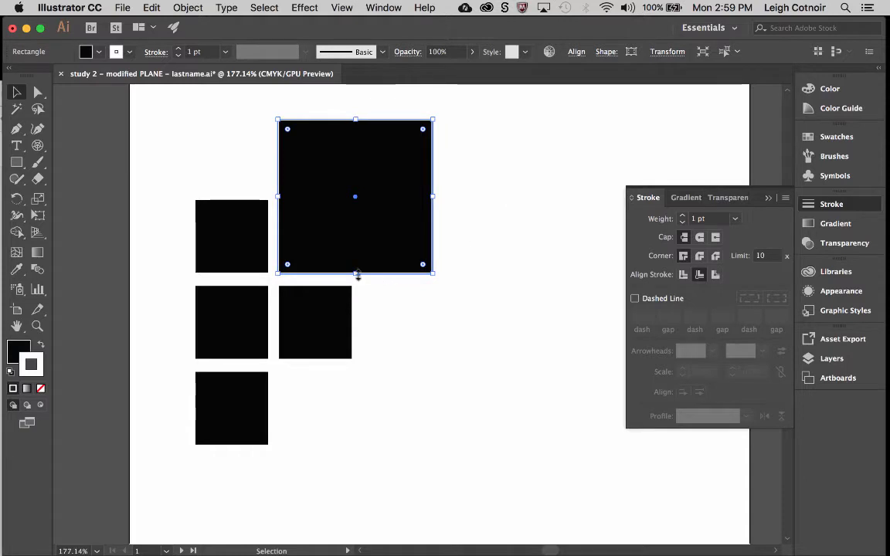
pyautogui.moveTo(355, 272); pyautogui.dragTo(369, 389)
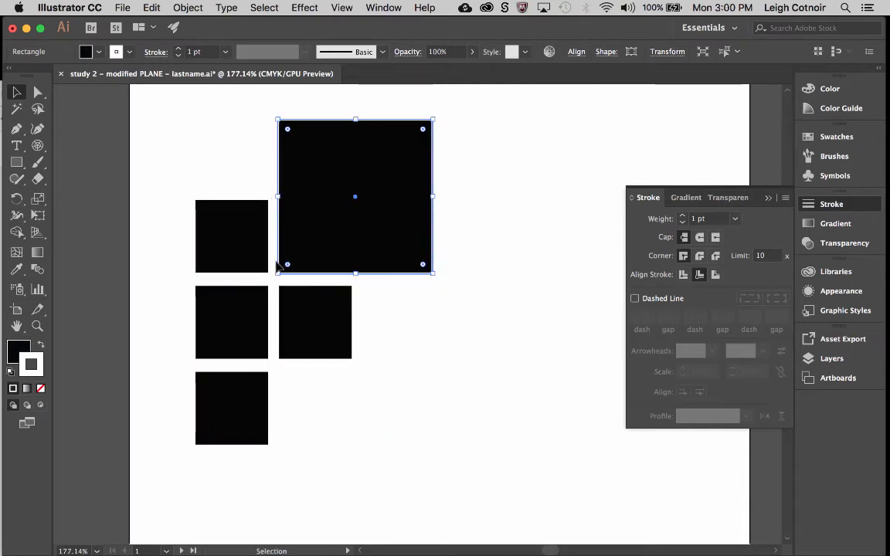
pyautogui.moveTo(424, 264); pyautogui.dragTo(434, 279)
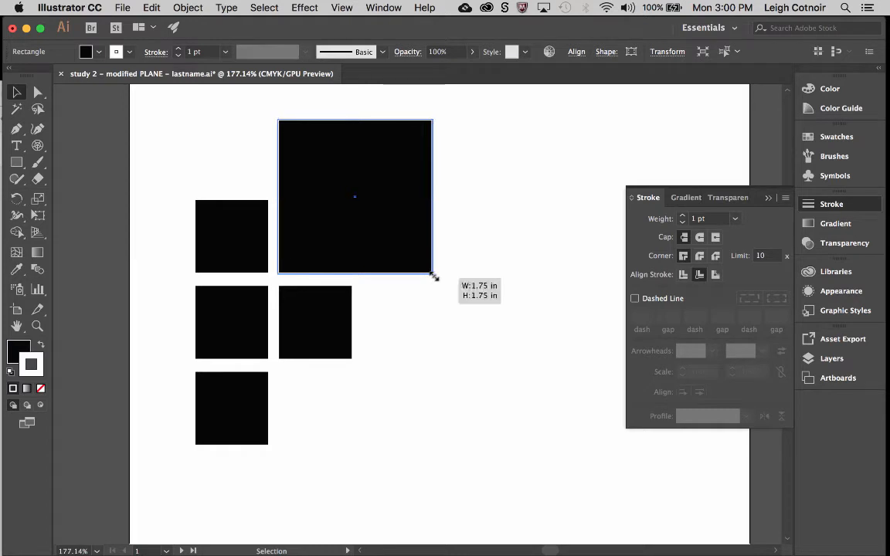
pyautogui.moveTo(432, 270); pyautogui.dragTo(525, 364)
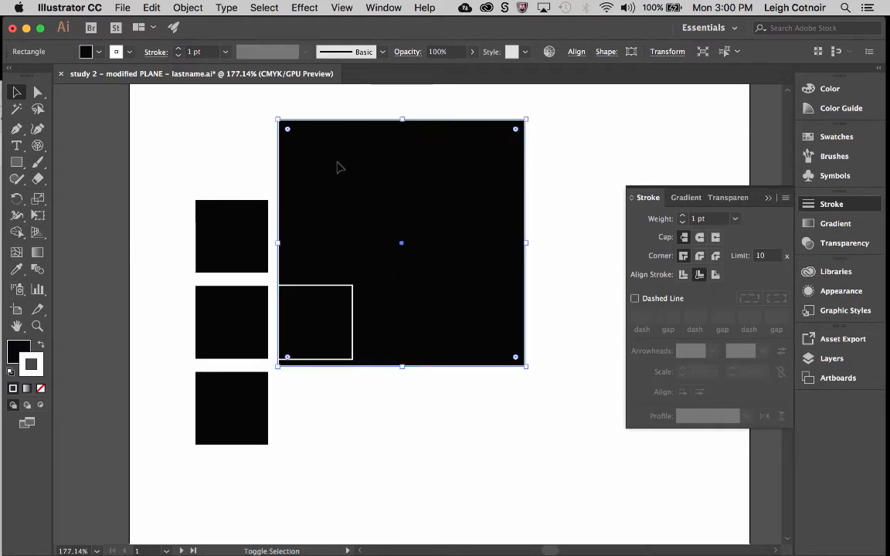
pyautogui.moveTo(547, 389)
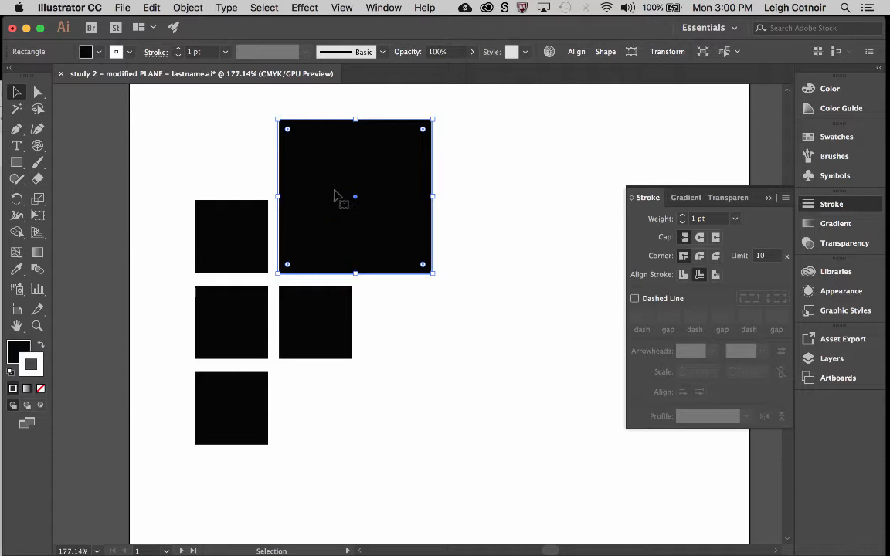
pyautogui.moveTo(431, 275)
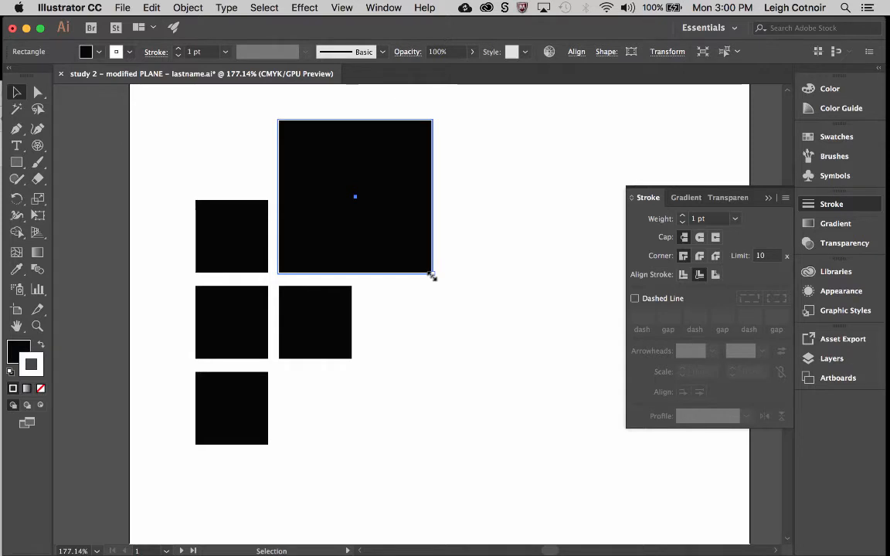
pyautogui.moveTo(432, 275); pyautogui.dragTo(433, 276)
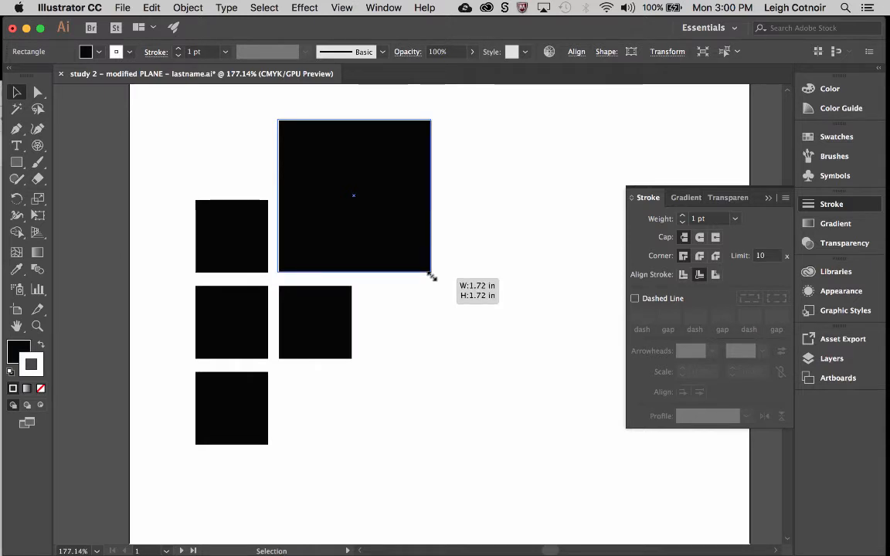
pyautogui.moveTo(431, 269); pyautogui.dragTo(454, 300)
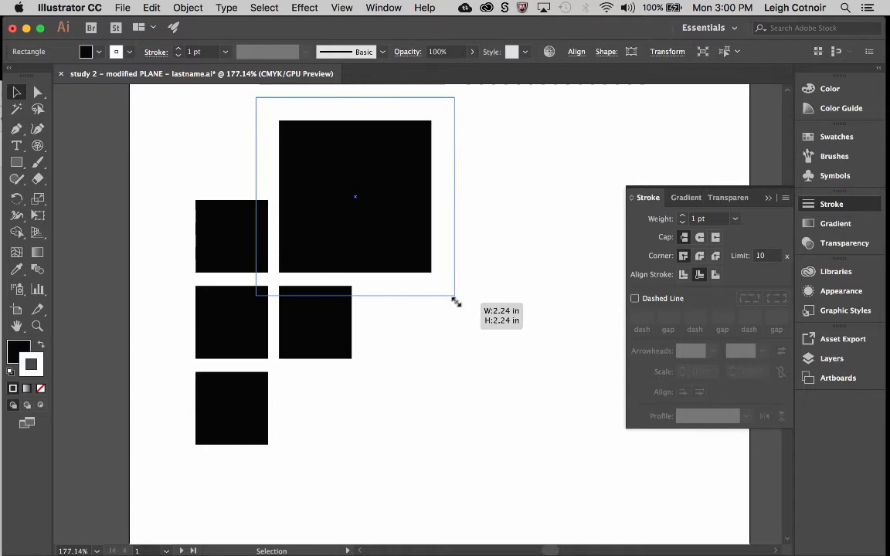
pyautogui.moveTo(456, 301); pyautogui.dragTo(479, 320)
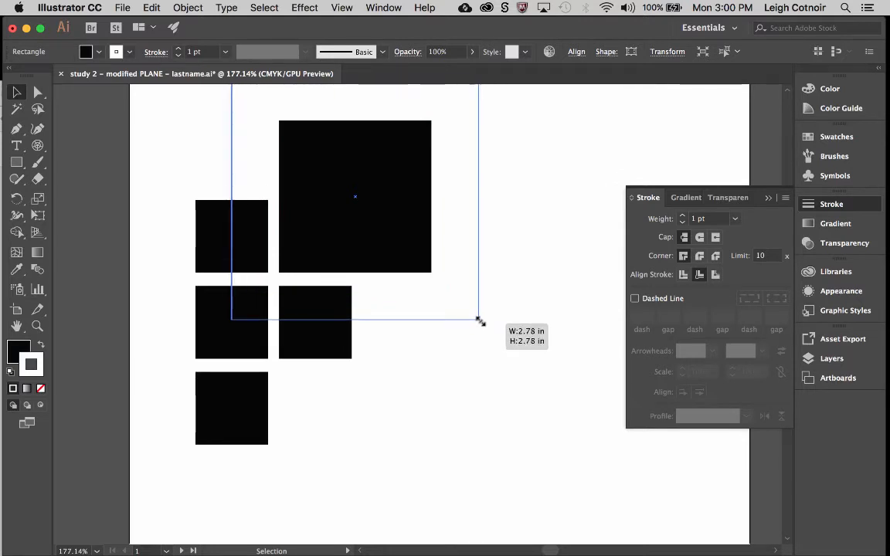
pyautogui.moveTo(478, 320); pyautogui.dragTo(489, 326)
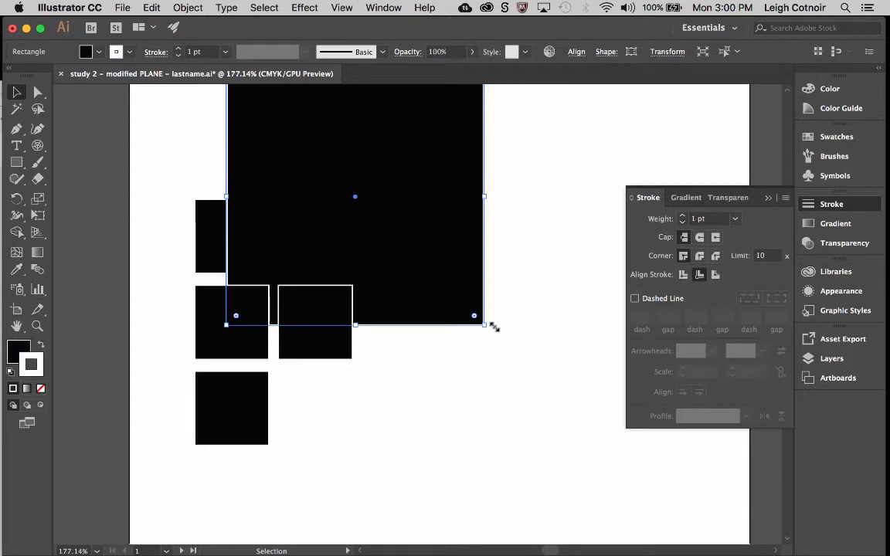
pyautogui.moveTo(495, 328)
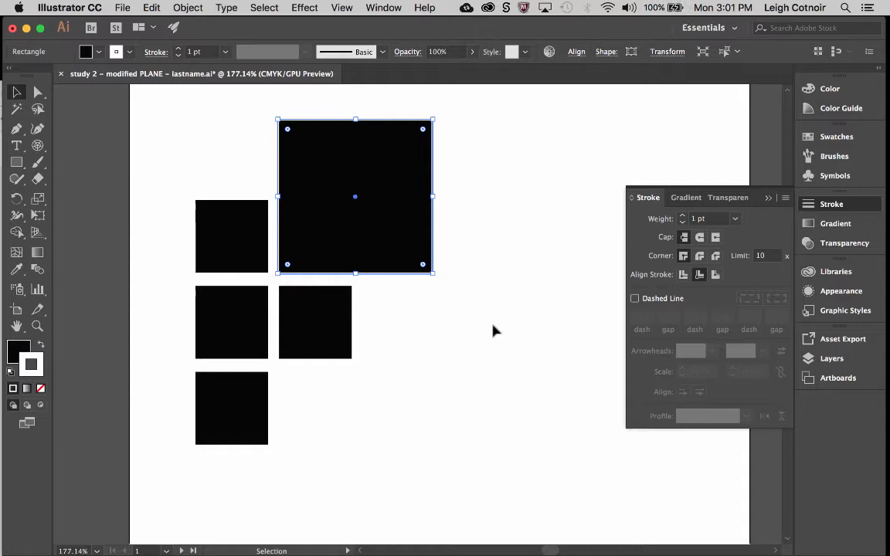
pyautogui.moveTo(111, 232)
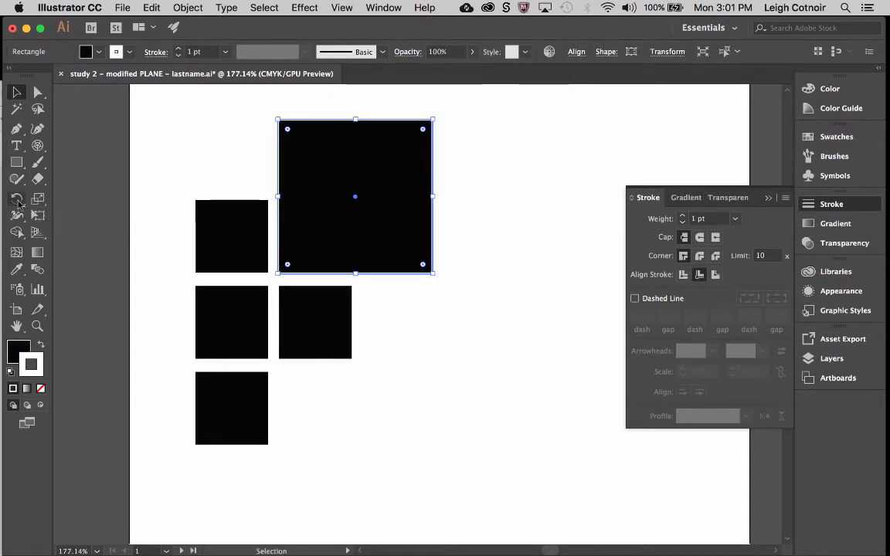
pyautogui.moveTo(109, 279)
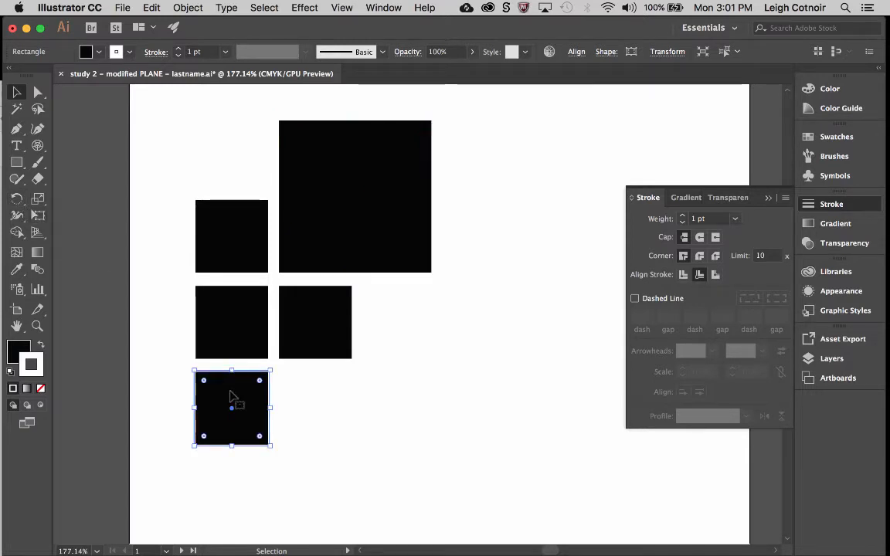
pyautogui.moveTo(17, 199)
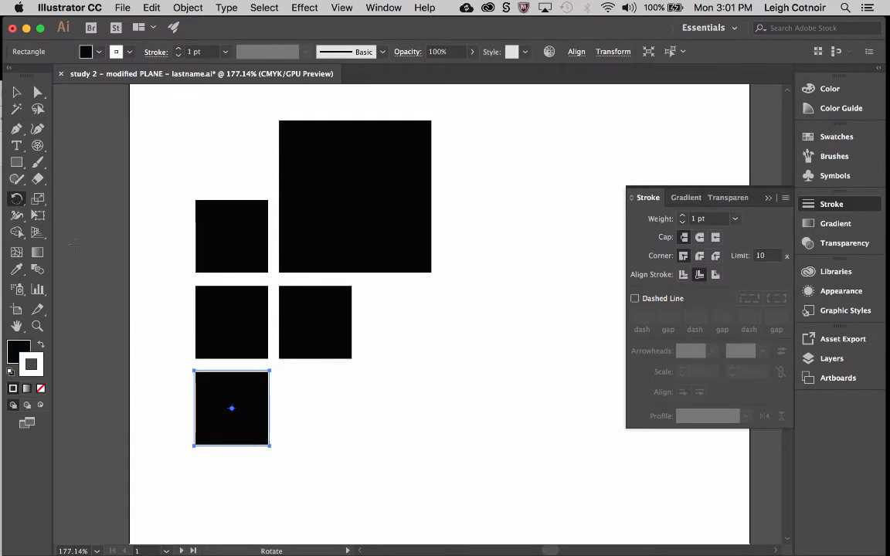
pyautogui.moveTo(37, 215)
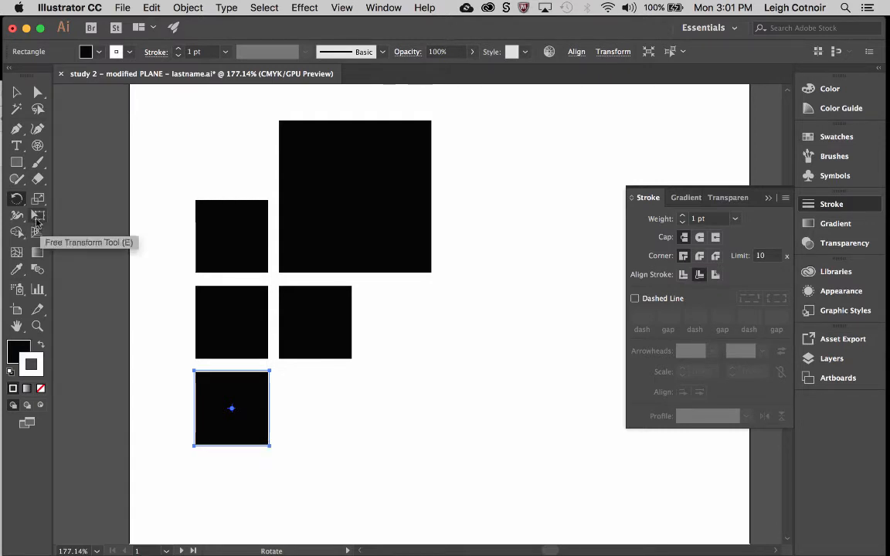
# - Switch to the Free Transform tool for the selected bottom square
pyautogui.click(38, 216)
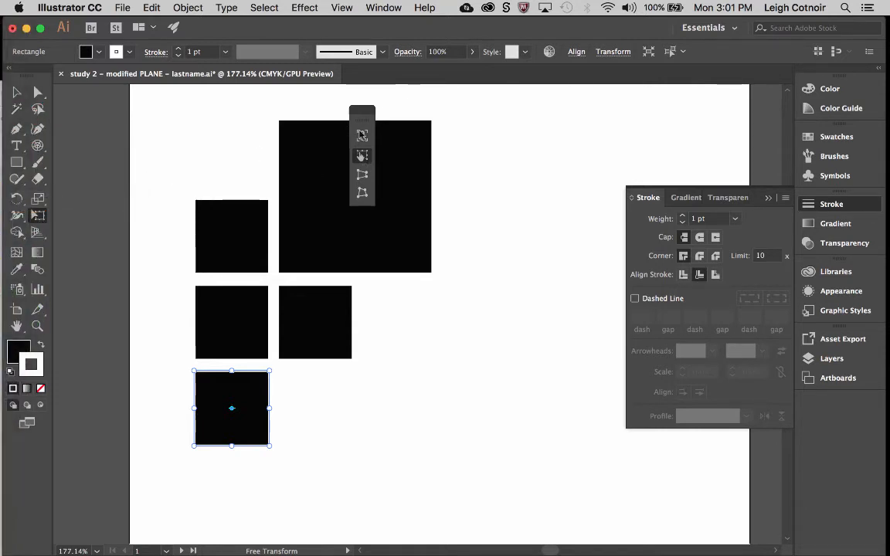
pyautogui.moveTo(37, 216)
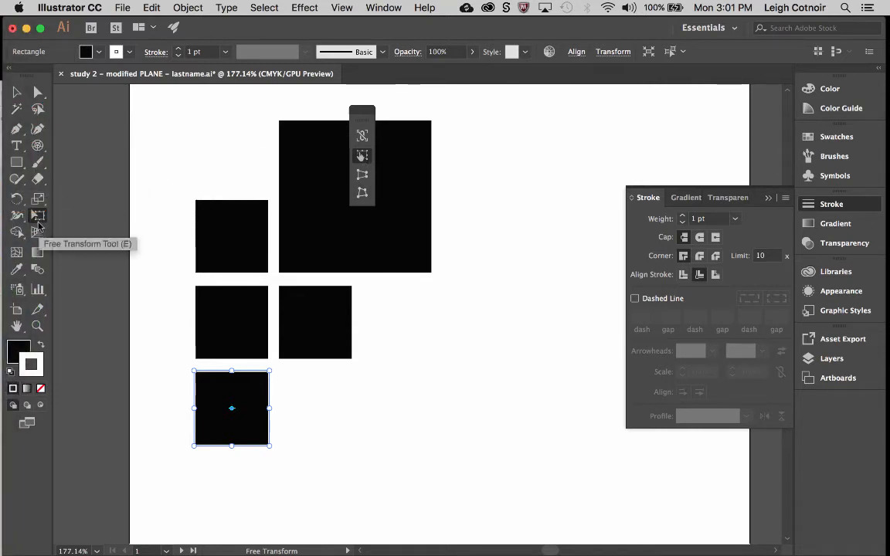
pyautogui.moveTo(142, 340)
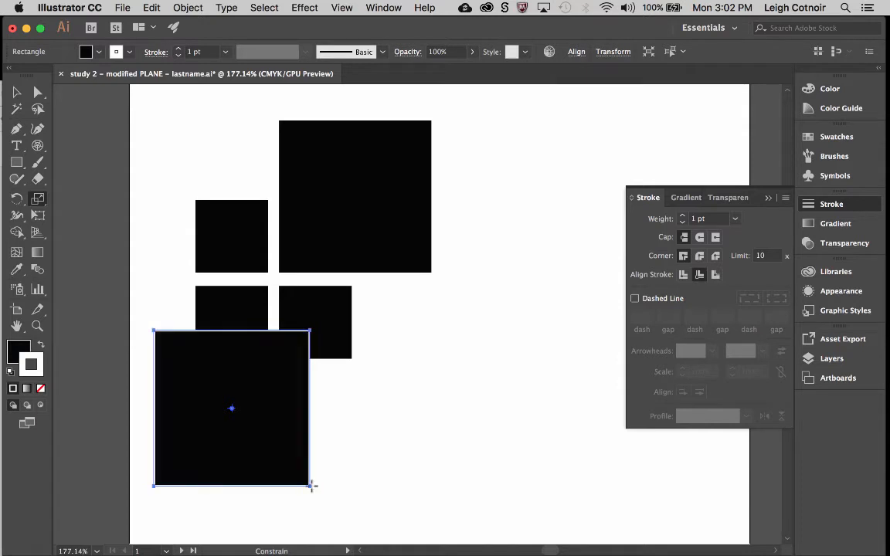
pyautogui.moveTo(312, 485); pyautogui.dragTo(270, 447)
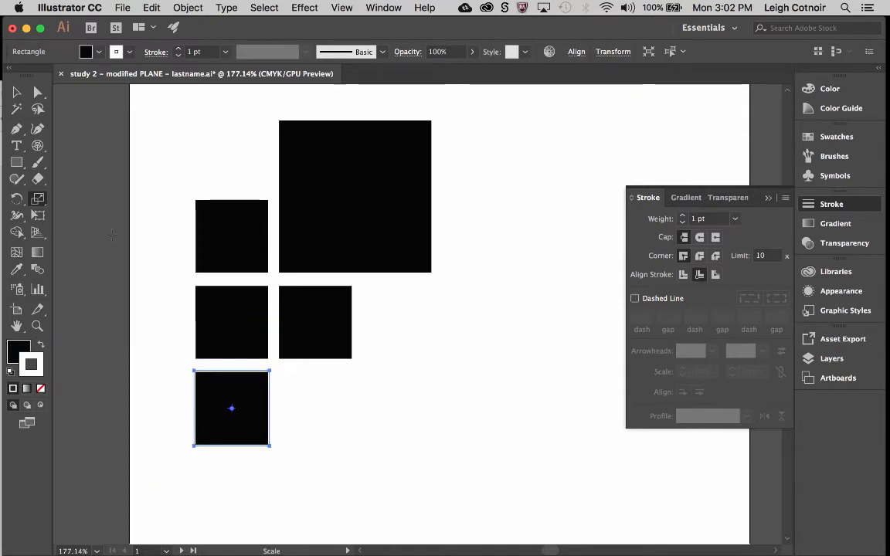
pyautogui.moveTo(37, 198)
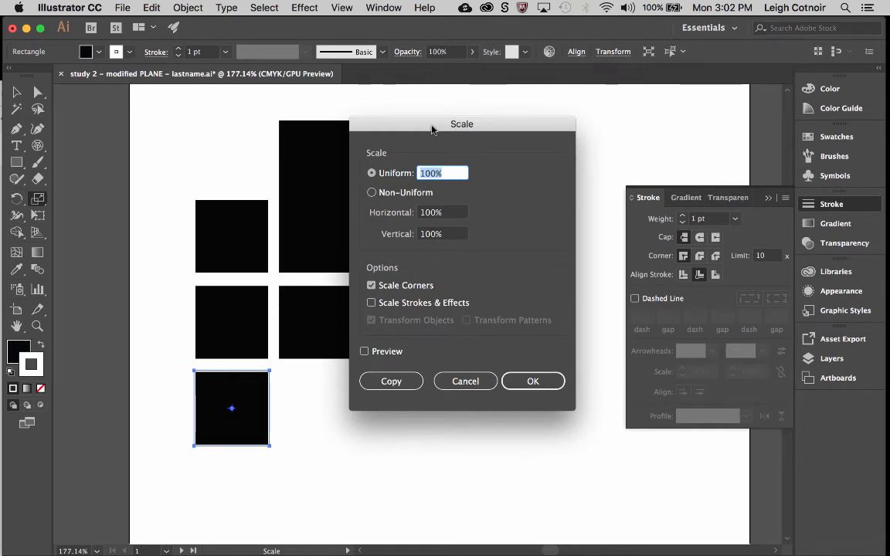
pyautogui.moveTo(451, 192)
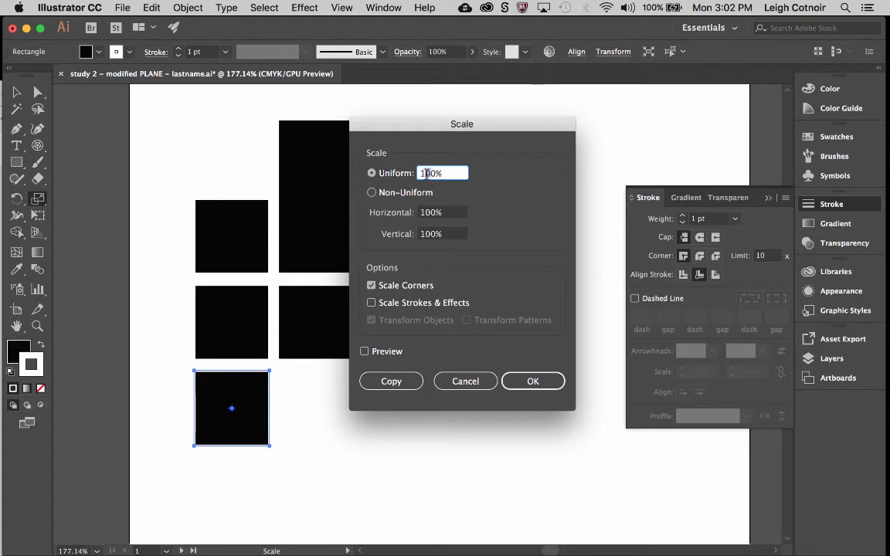
# - Preview the bottom square at 150% and then at 20% uniform scale
pyautogui.write('150%')
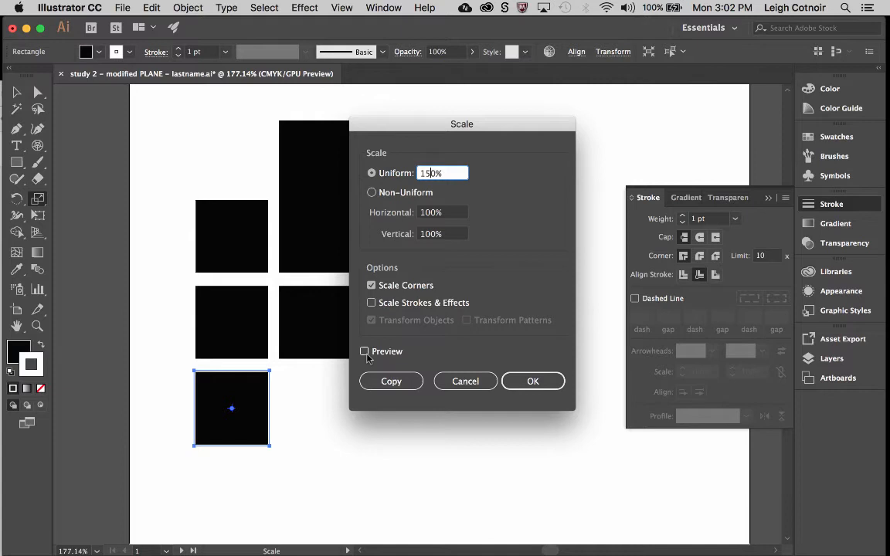
pyautogui.click(365, 353)
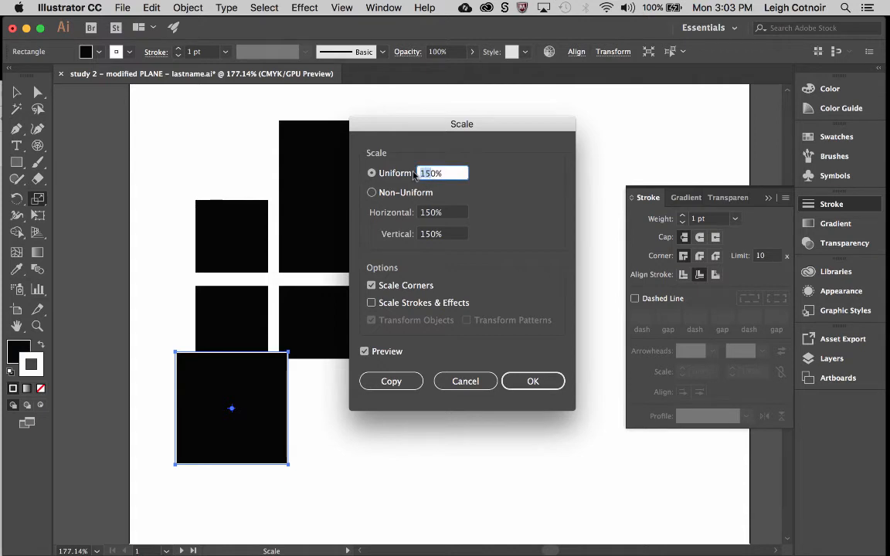
pyautogui.write('20%')
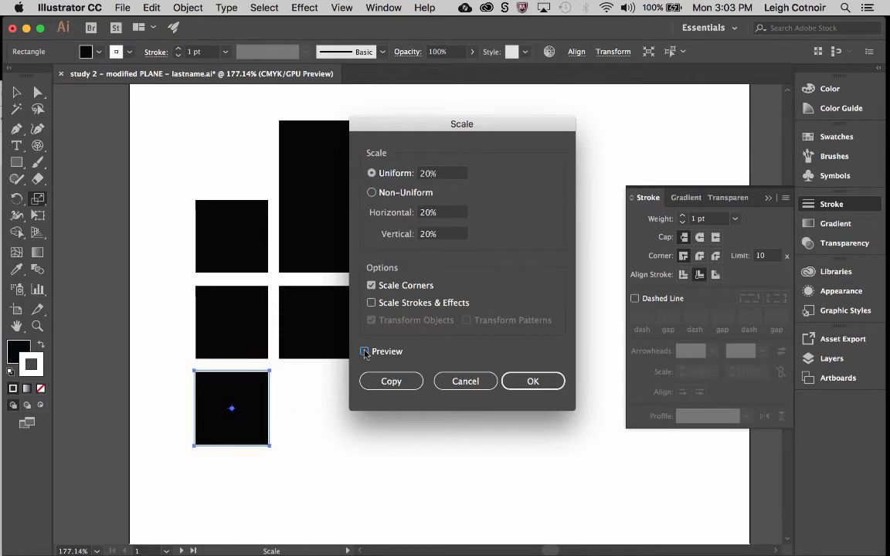
pyautogui.click(364, 352)
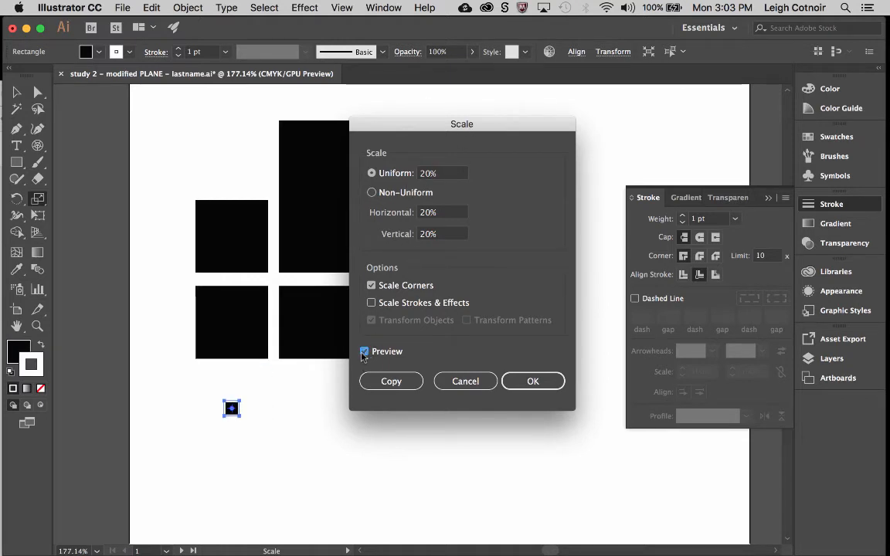
# - Set the uniform scale to 200% and create a scaled copy of the square
pyautogui.click(442, 173)
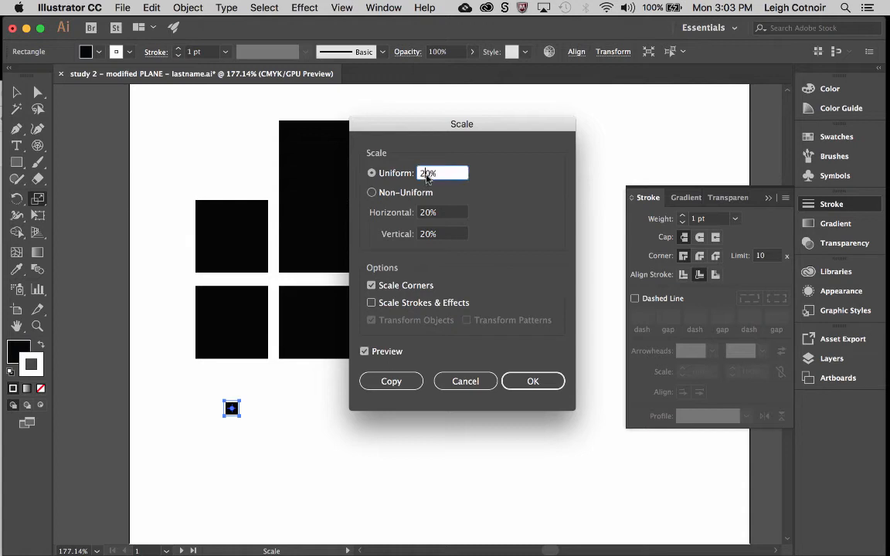
pyautogui.write('200%')
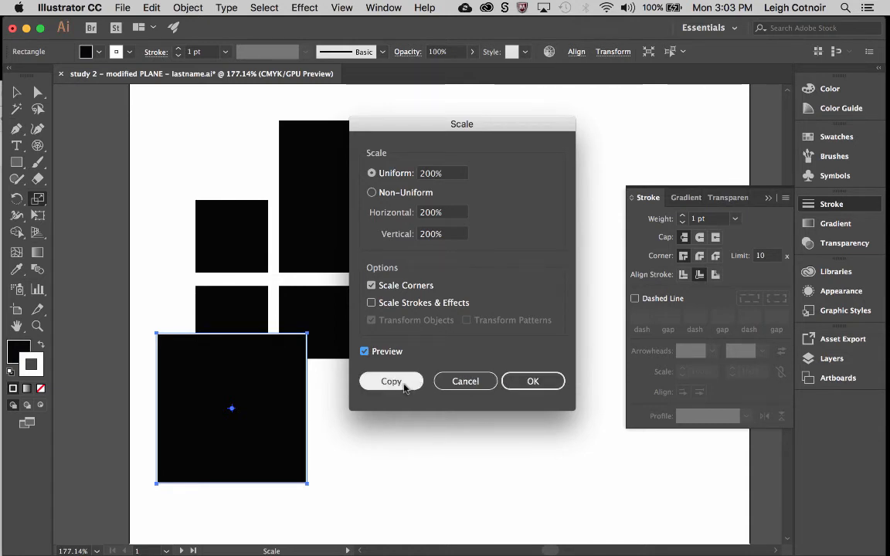
pyautogui.click(391, 380)
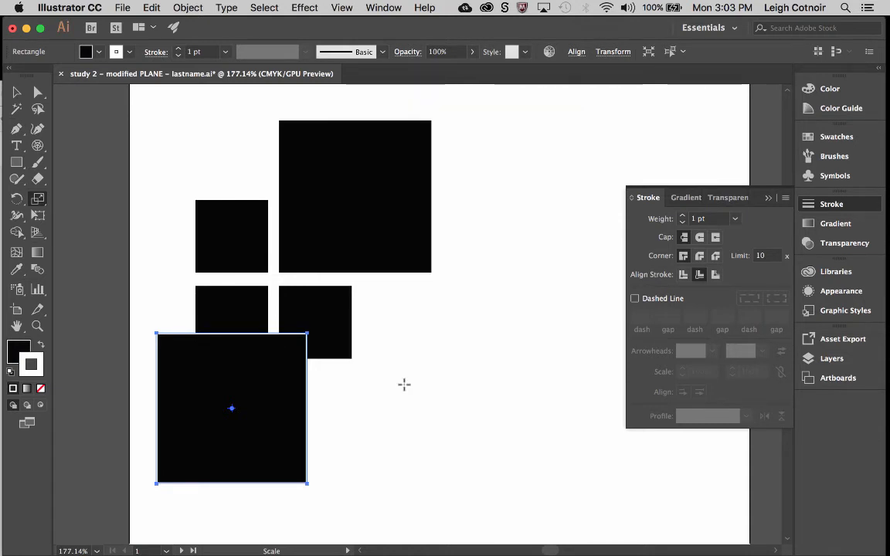
pyautogui.moveTo(480, 359)
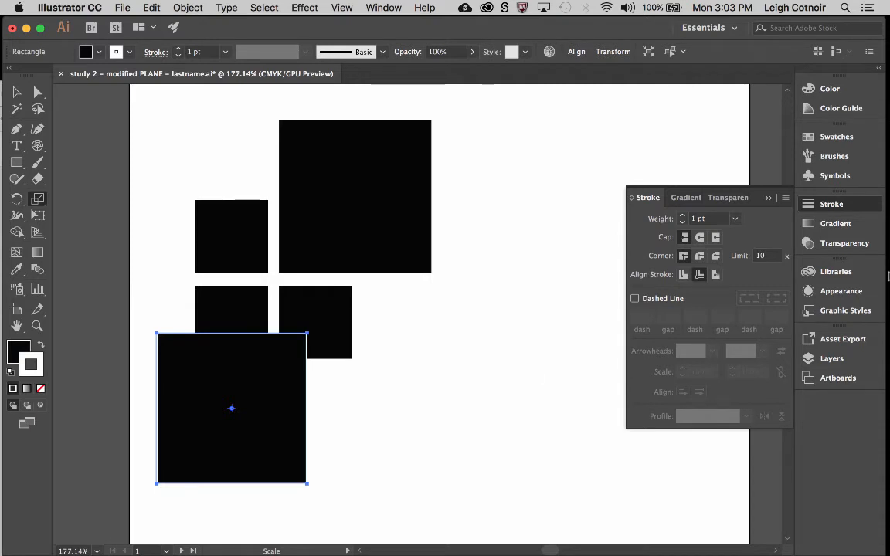
# - Show the Layers panel listing the artboard's rectangles
pyautogui.click(832, 358)
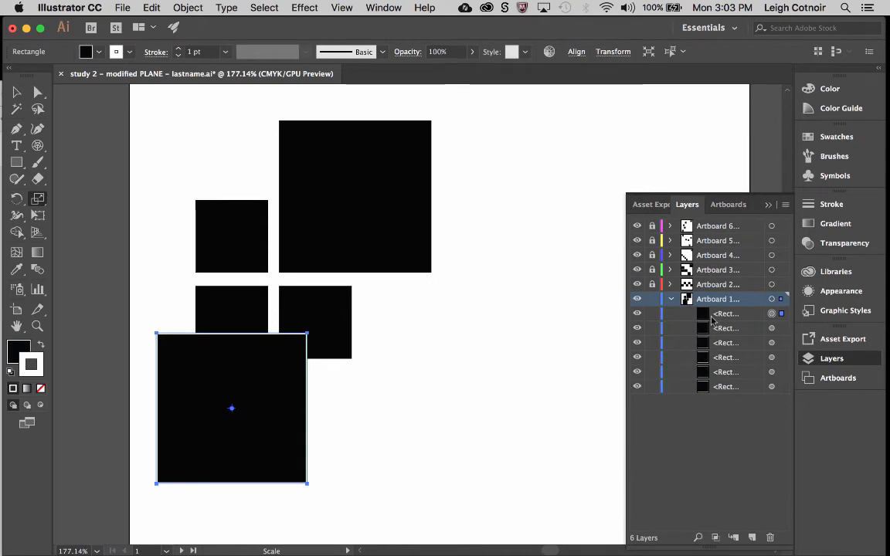
pyautogui.moveTo(713, 364)
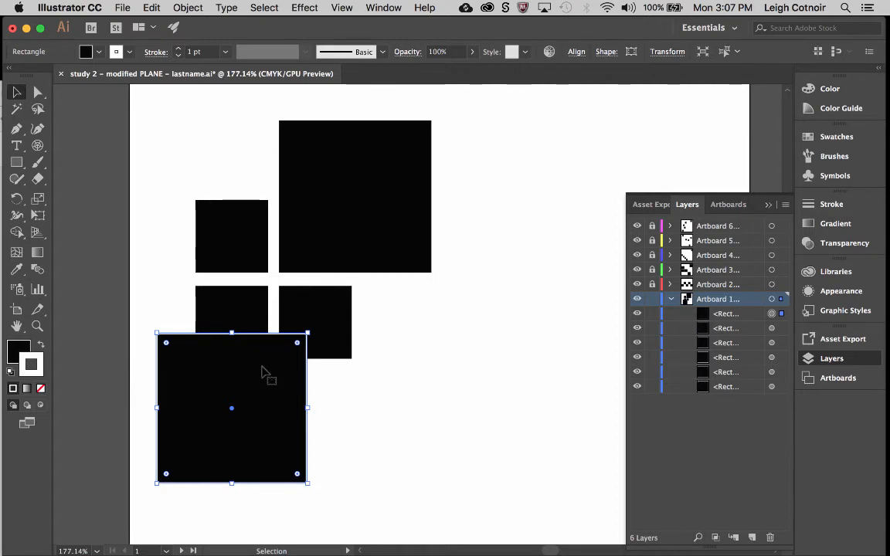
pyautogui.moveTo(301, 485)
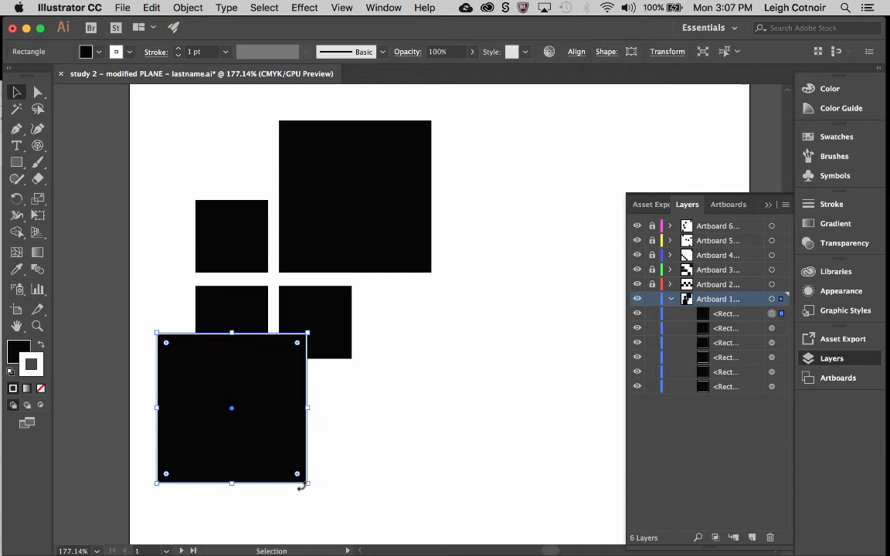
pyautogui.moveTo(235, 420)
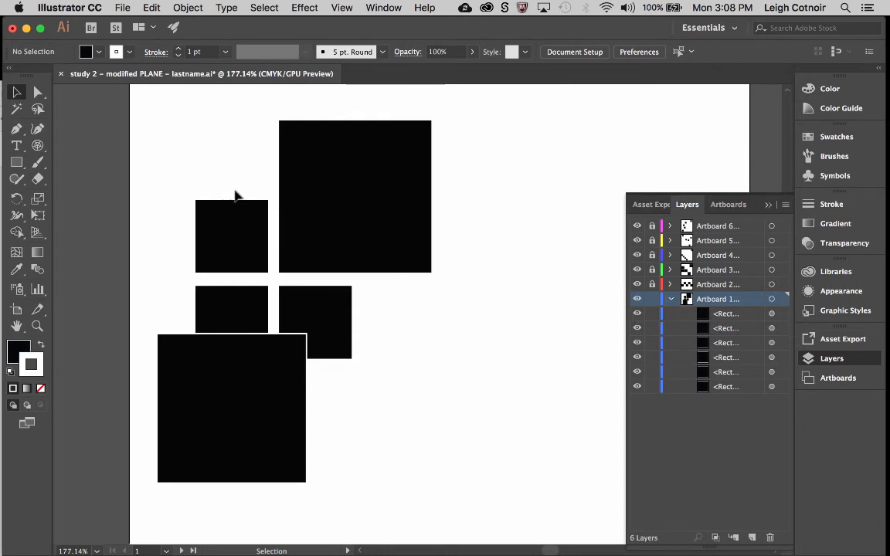
# - Select the enlarged copy, then the original bottom-left square for scaling
pyautogui.click(232, 408)
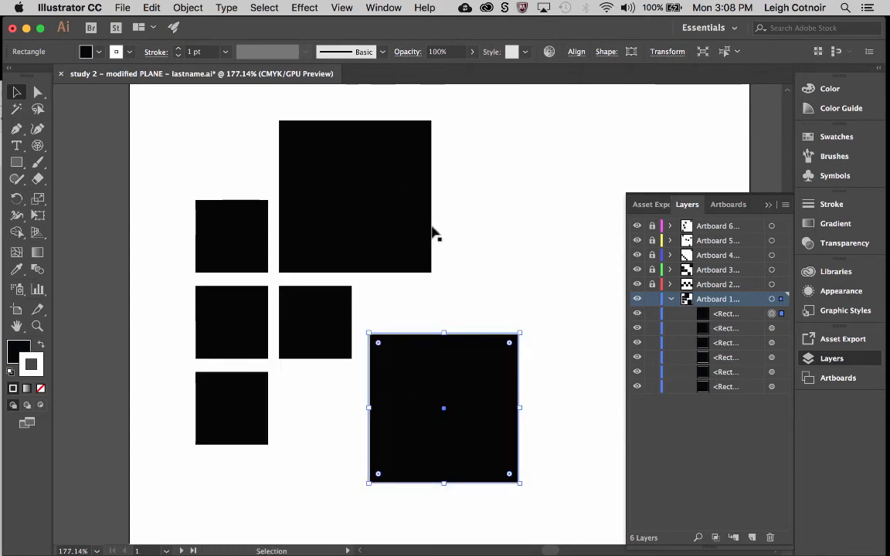
pyautogui.moveTo(312, 495)
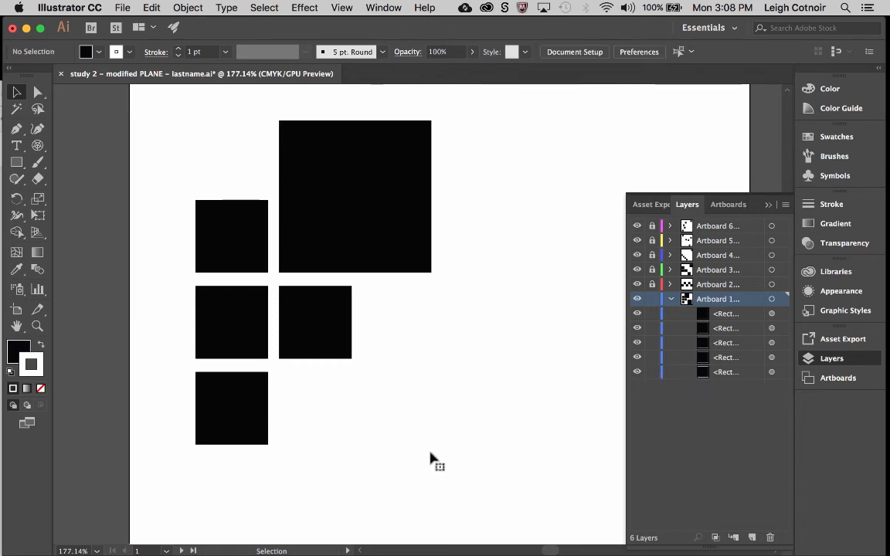
pyautogui.click(232, 408)
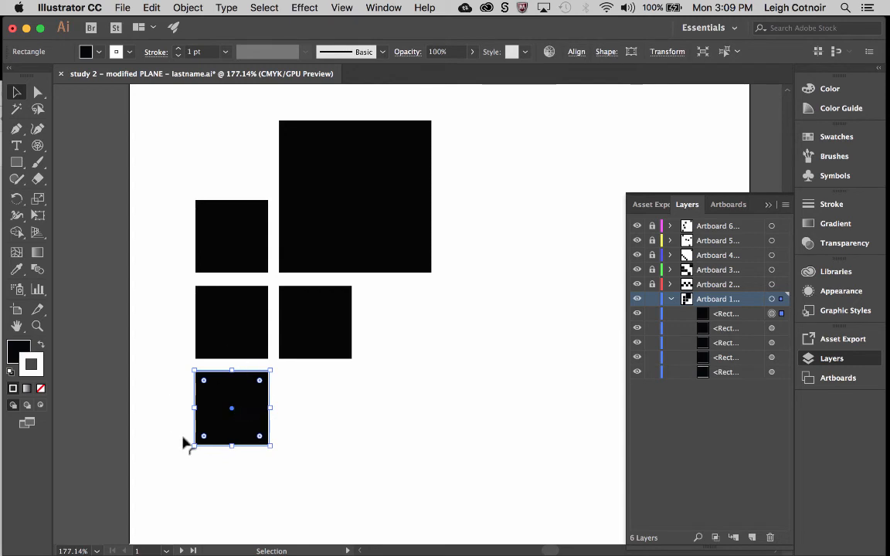
pyautogui.moveTo(498, 306)
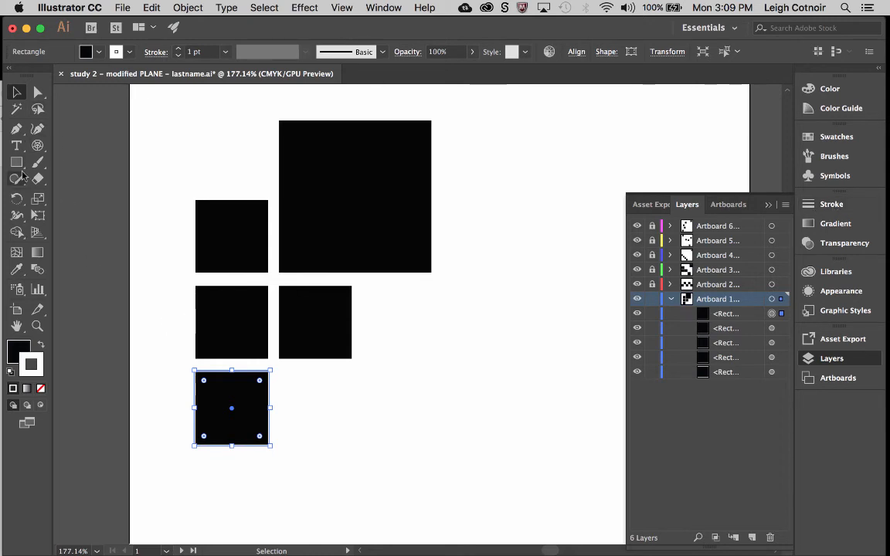
pyautogui.moveTo(37, 198)
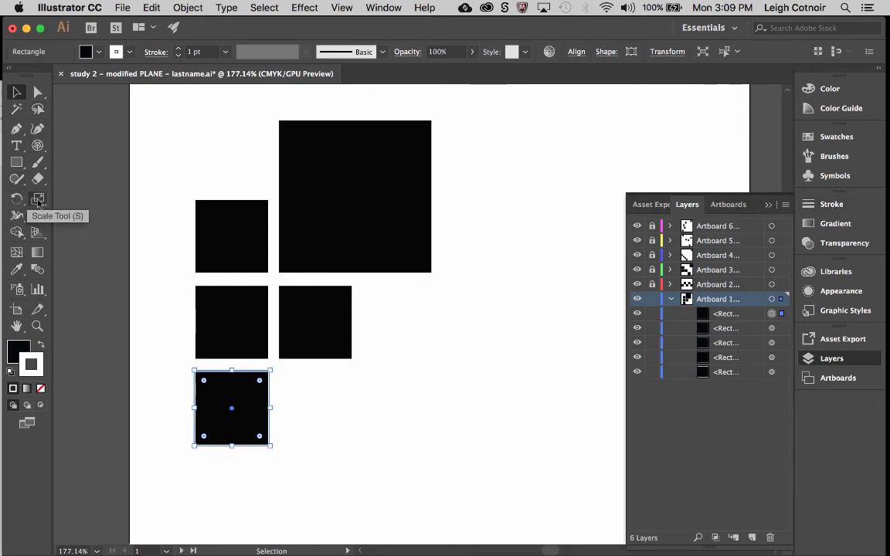
pyautogui.doubleClick(37, 198)
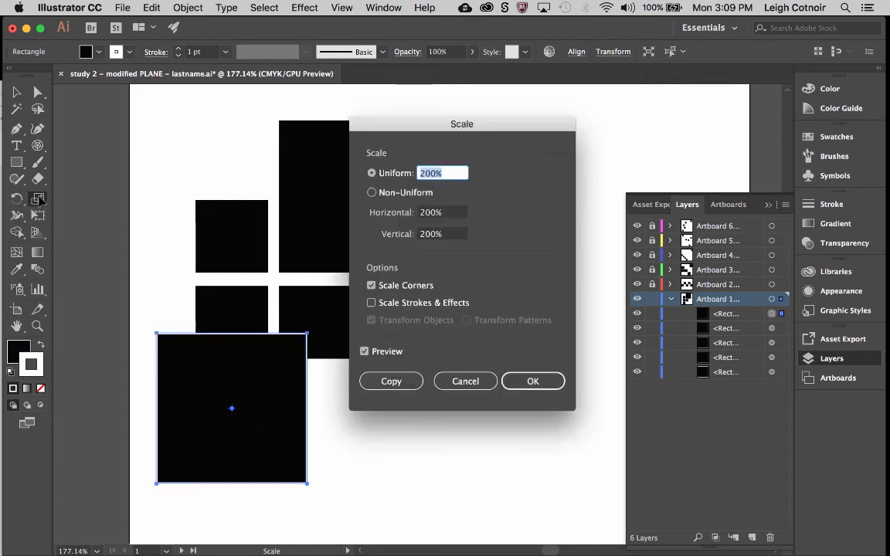
pyautogui.moveTo(460, 123); pyautogui.dragTo(510, 65)
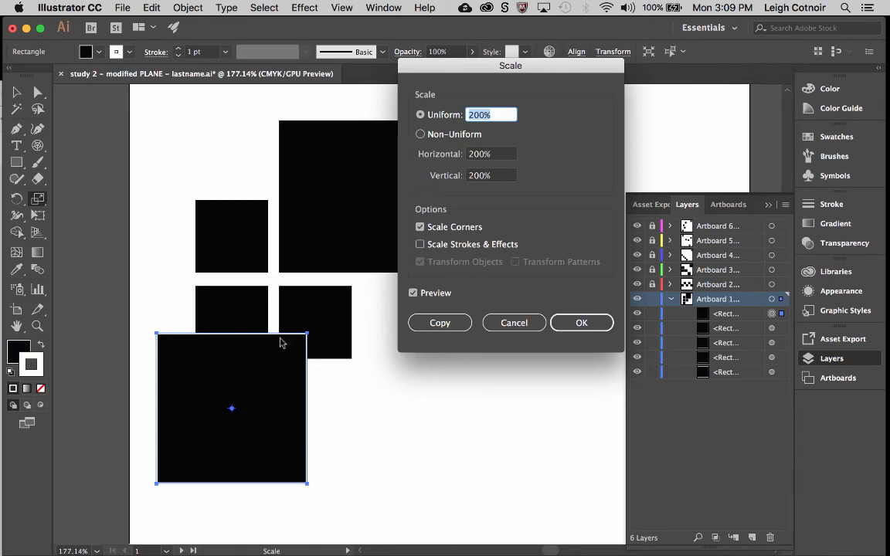
pyautogui.moveTo(290, 340)
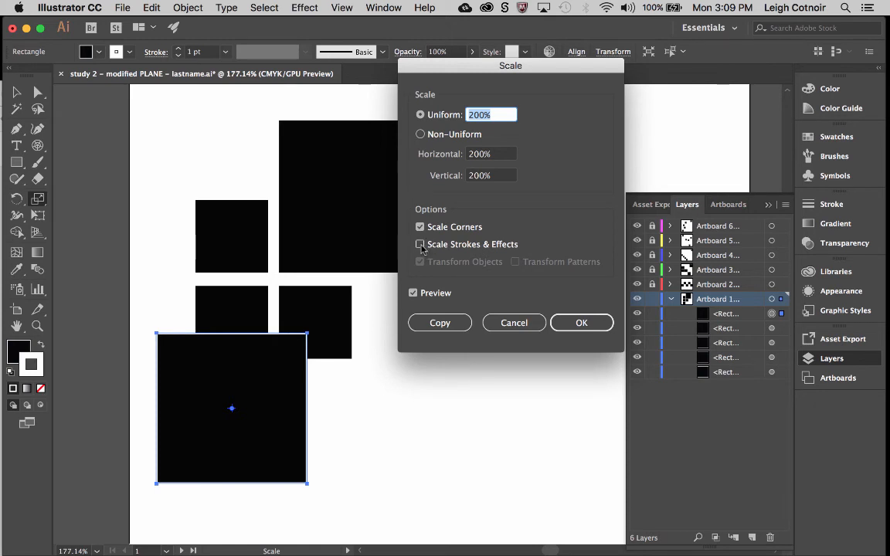
pyautogui.click(420, 244)
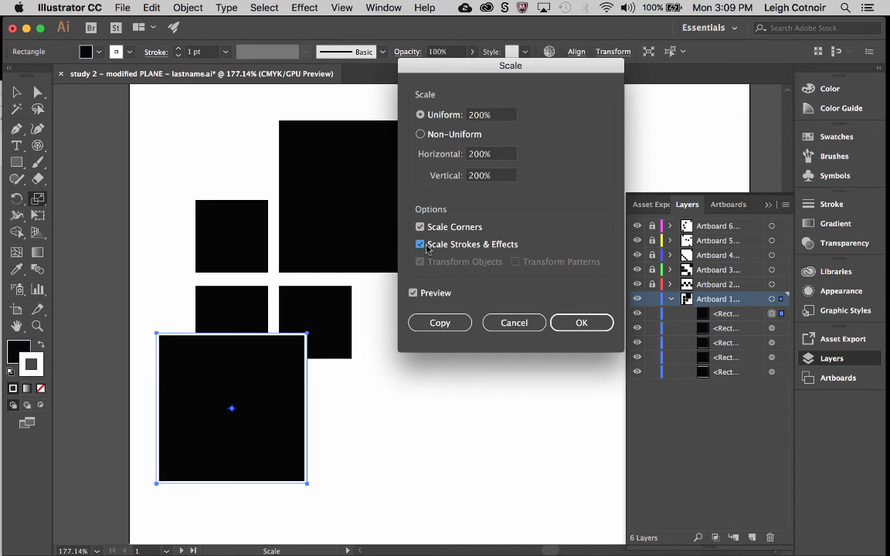
pyautogui.click(492, 115)
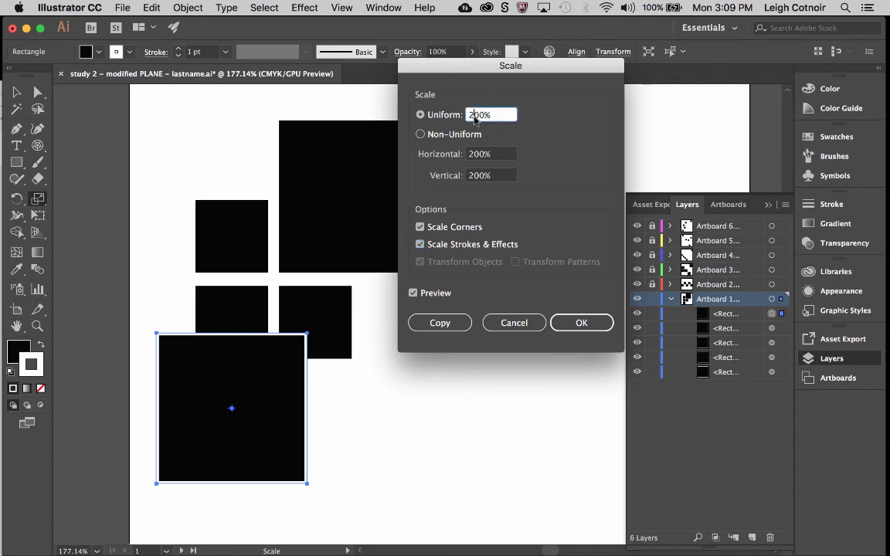
pyautogui.write('400%')
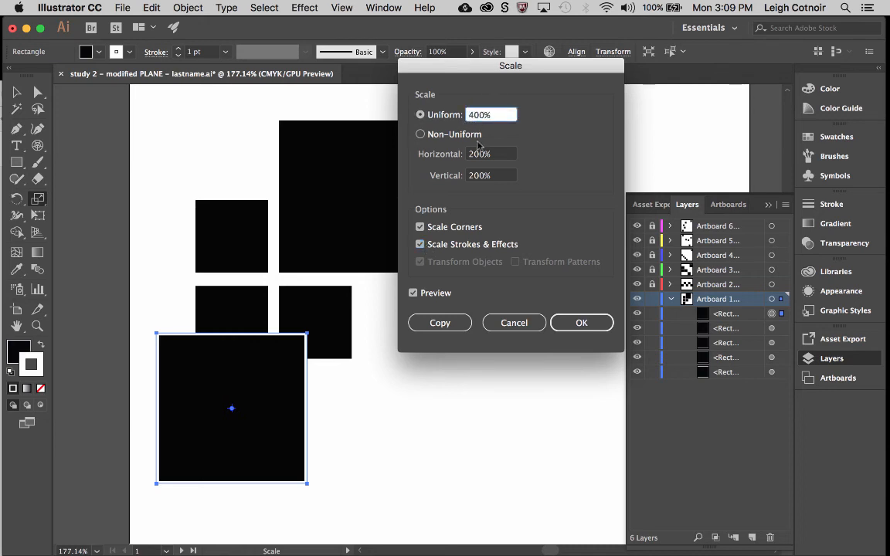
pyautogui.click(421, 133)
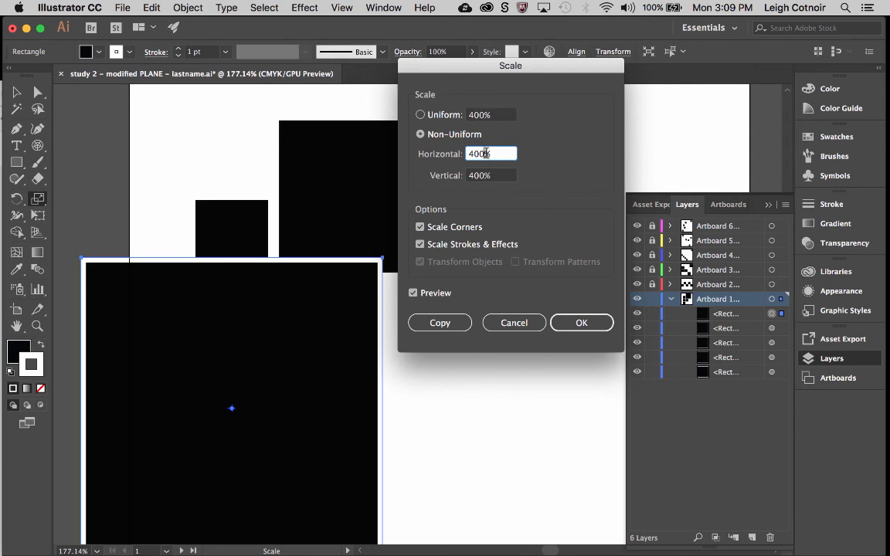
pyautogui.click(421, 114)
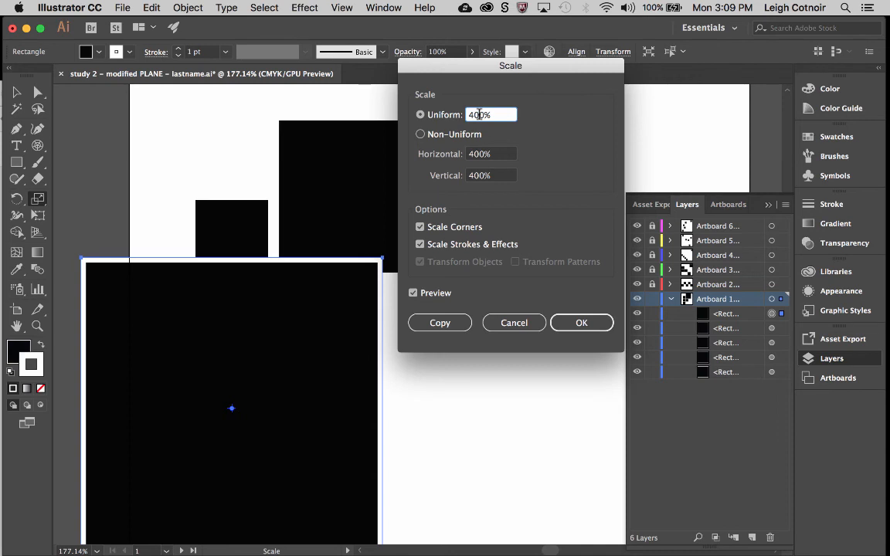
pyautogui.click(421, 244)
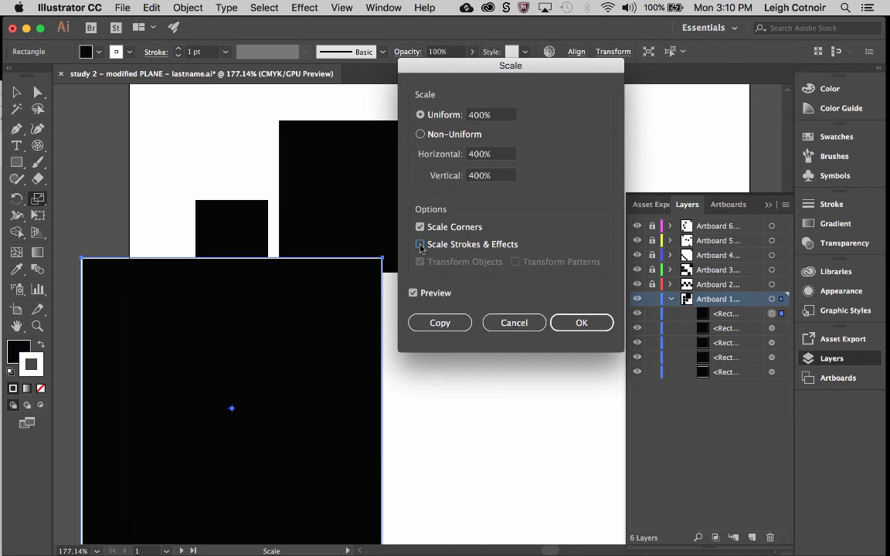
pyautogui.click(421, 244)
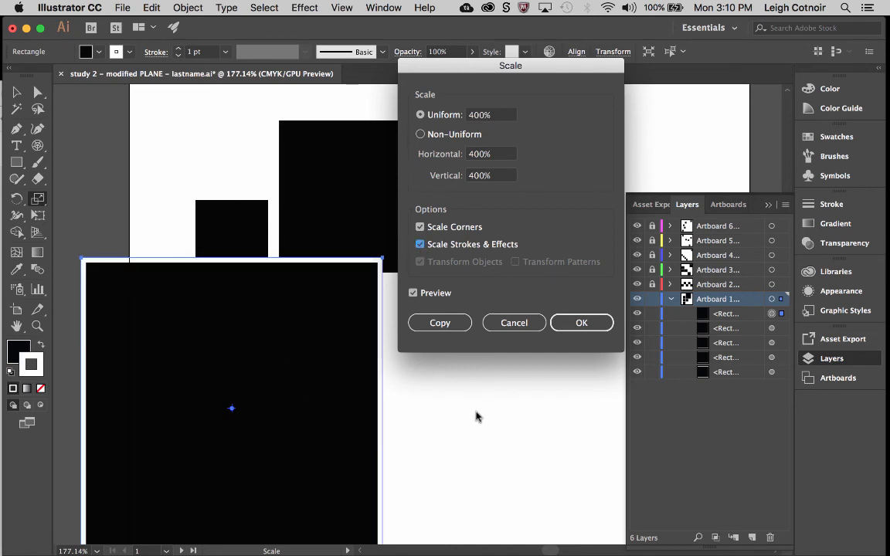
pyautogui.click(420, 244)
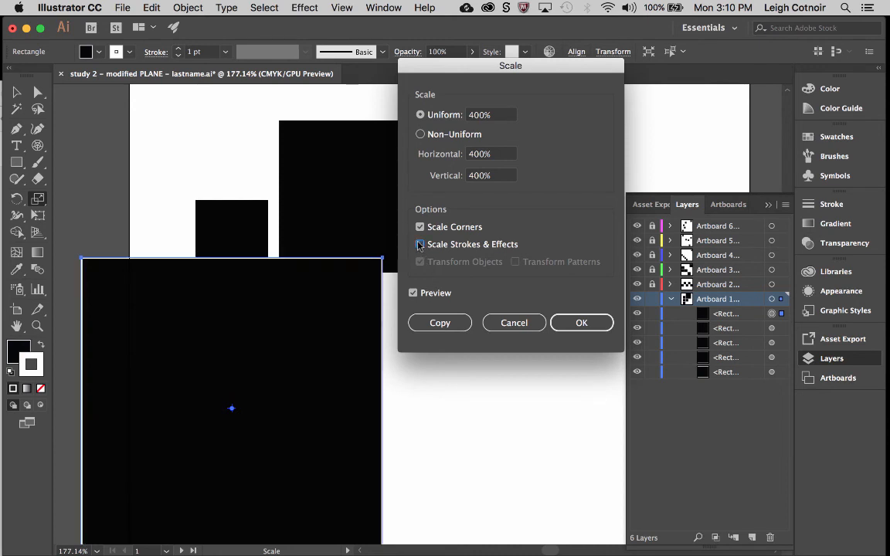
pyautogui.click(513, 323)
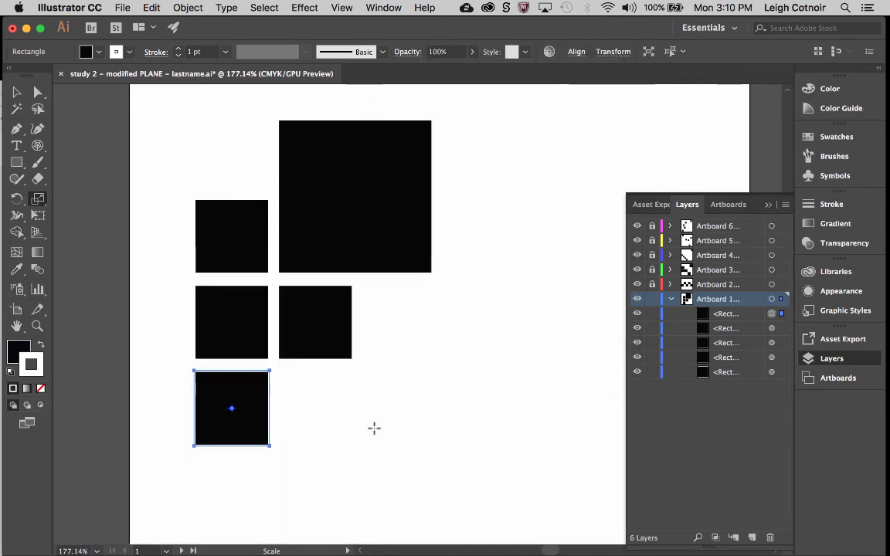
# - Return to the Selection tool with the bottom square still selected
pyautogui.click(17, 92)
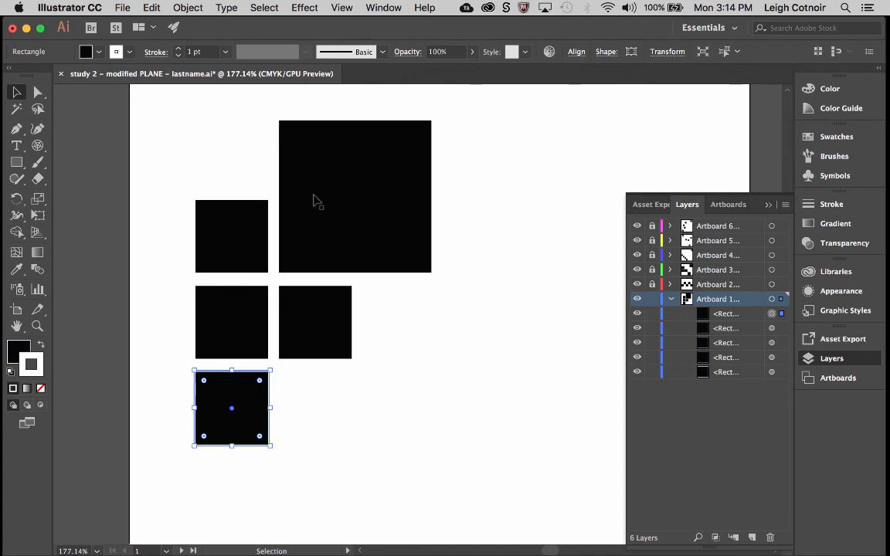
pyautogui.moveTo(321, 146)
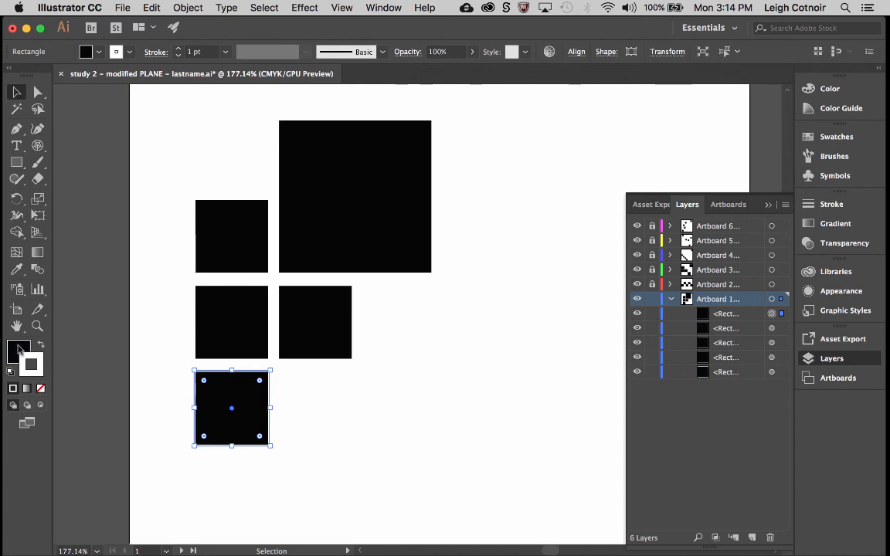
pyautogui.moveTo(18, 349)
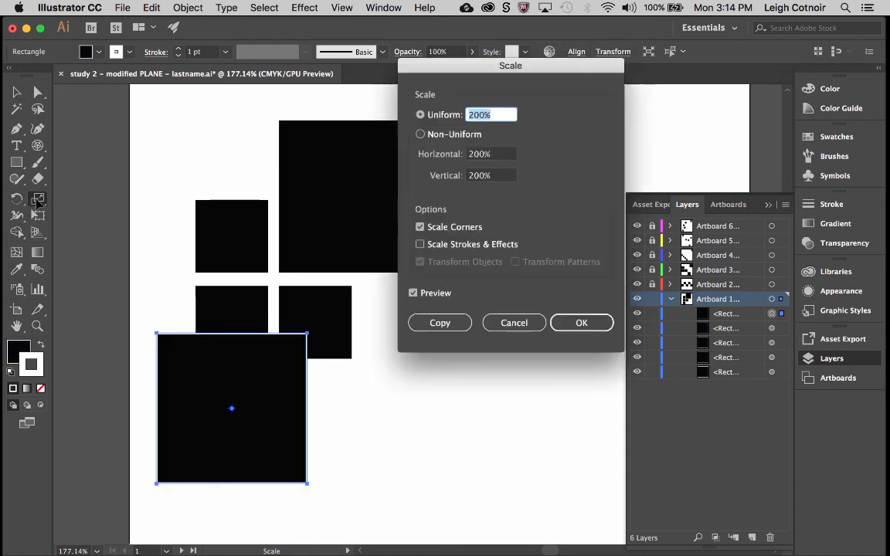
# - Move the Scale dialog aside, leave Scale Strokes & Effects off, and edit the Uniform value toward 50%
pyautogui.moveTo(509, 65); pyautogui.dragTo(542, 84)
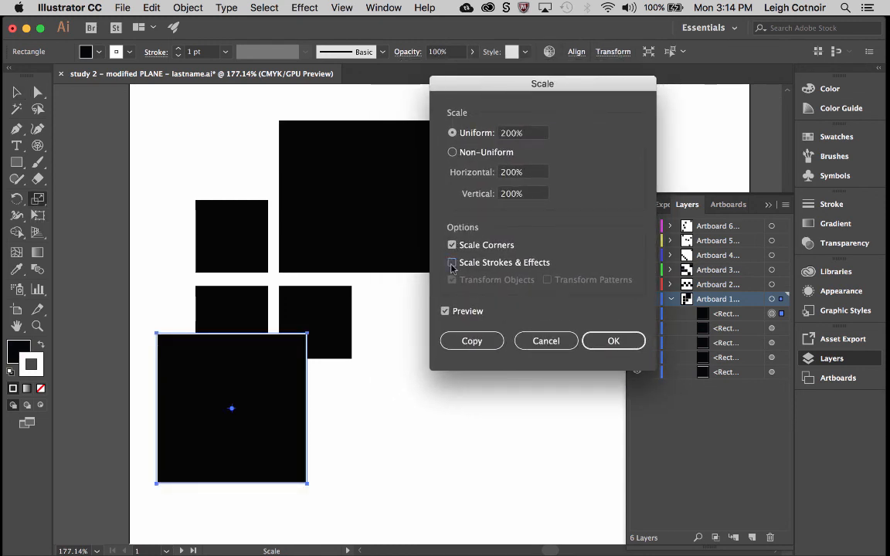
pyautogui.click(451, 263)
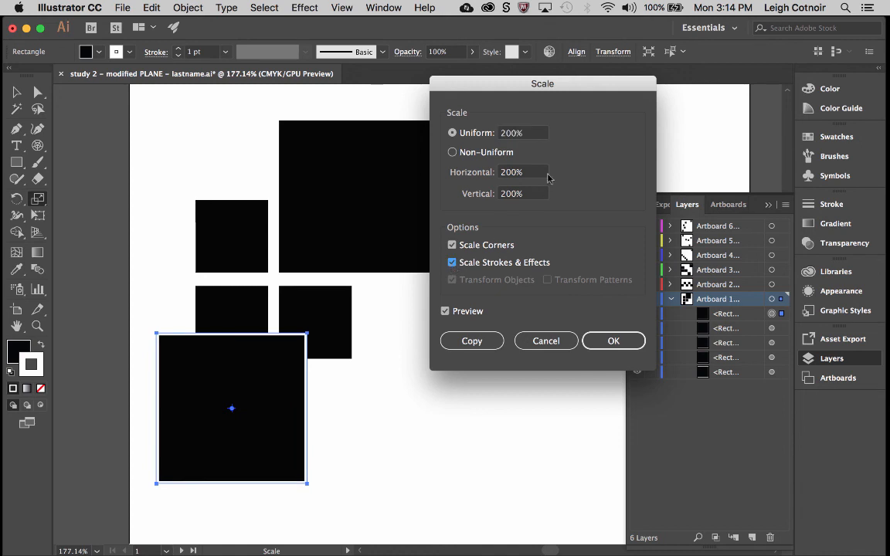
pyautogui.click(451, 263)
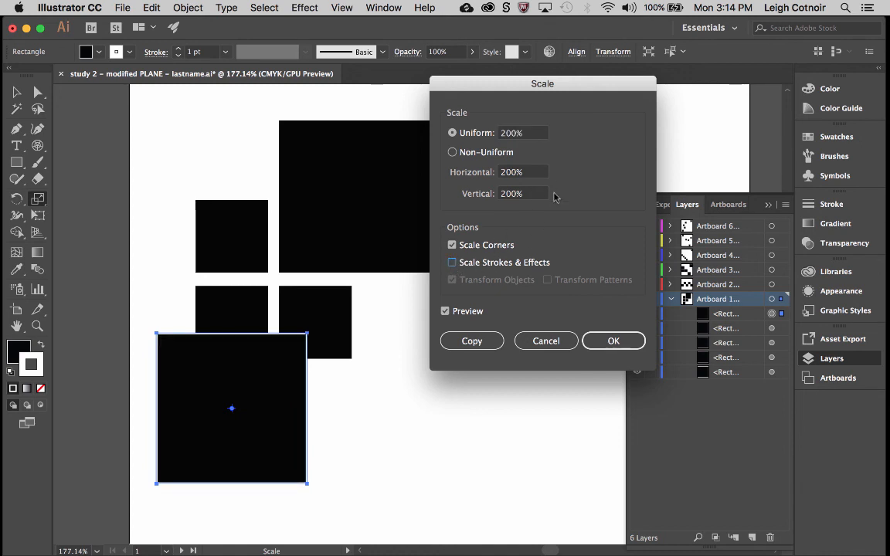
pyautogui.click(522, 133)
pyautogui.write('50')
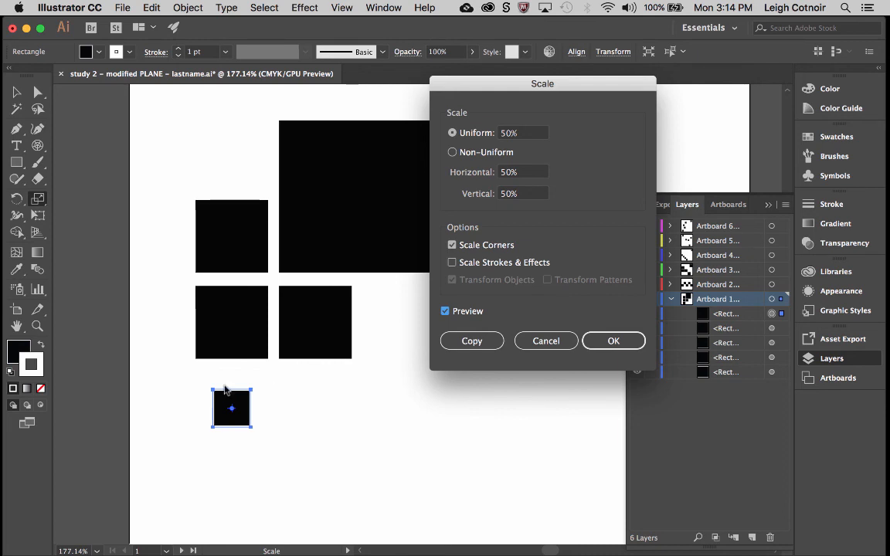
pyautogui.moveTo(219, 376)
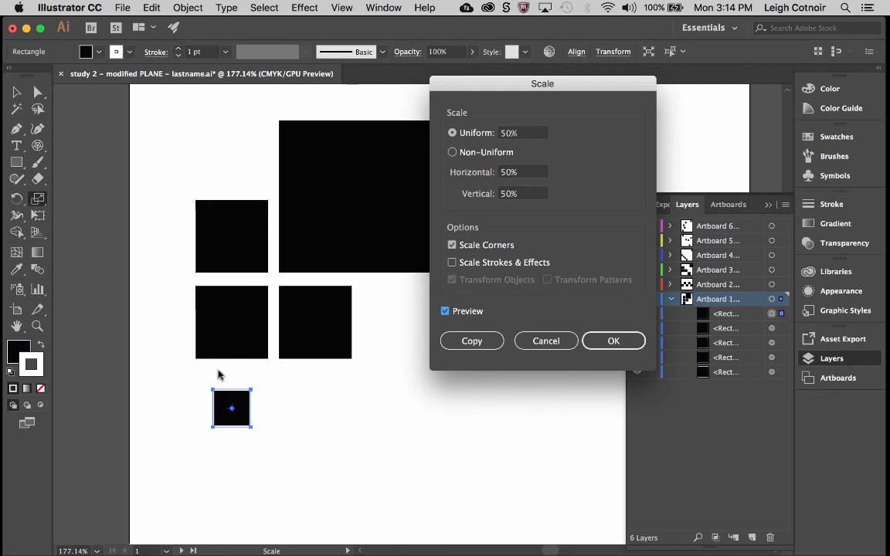
pyautogui.moveTo(408, 399)
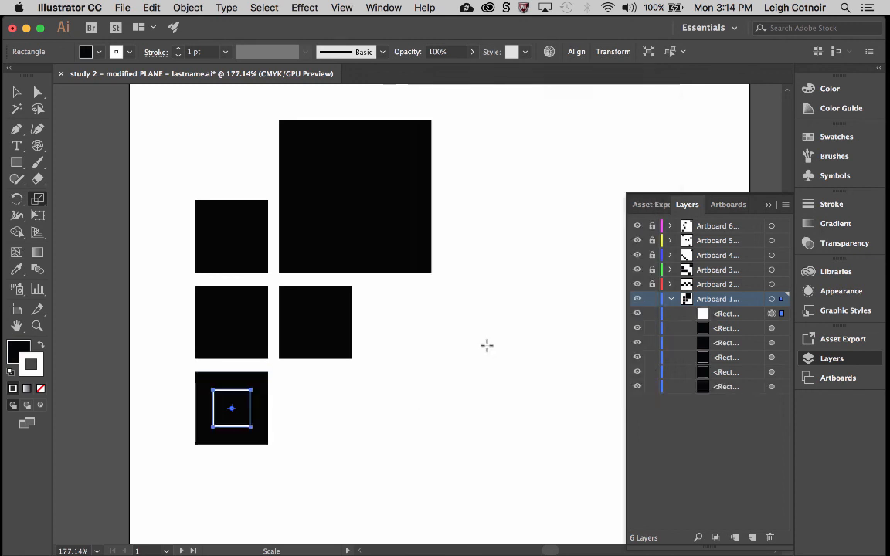
# - Select the small copied square and show its Stroke settings
pyautogui.click(17, 92)
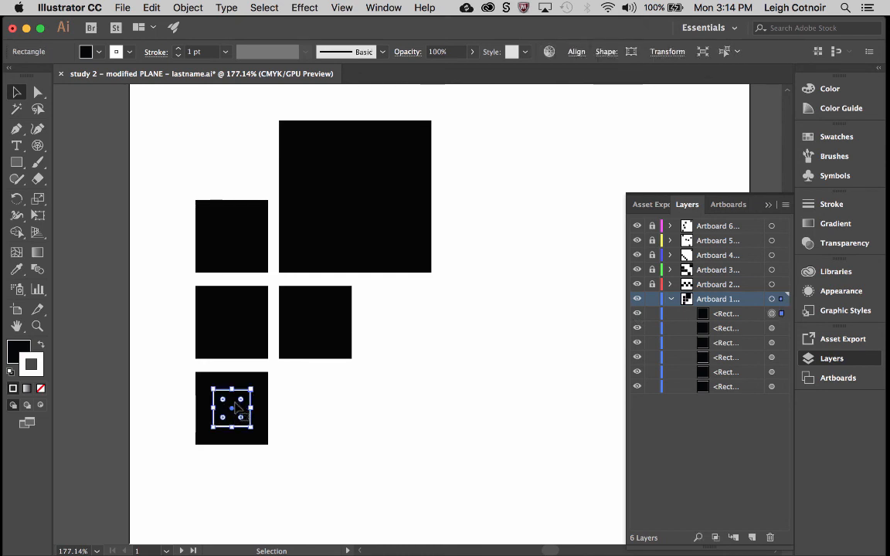
pyautogui.click(831, 204)
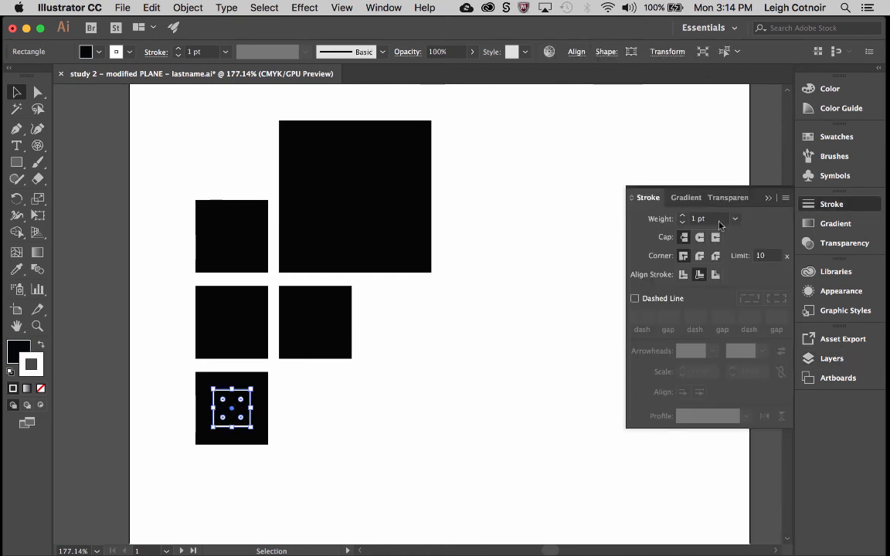